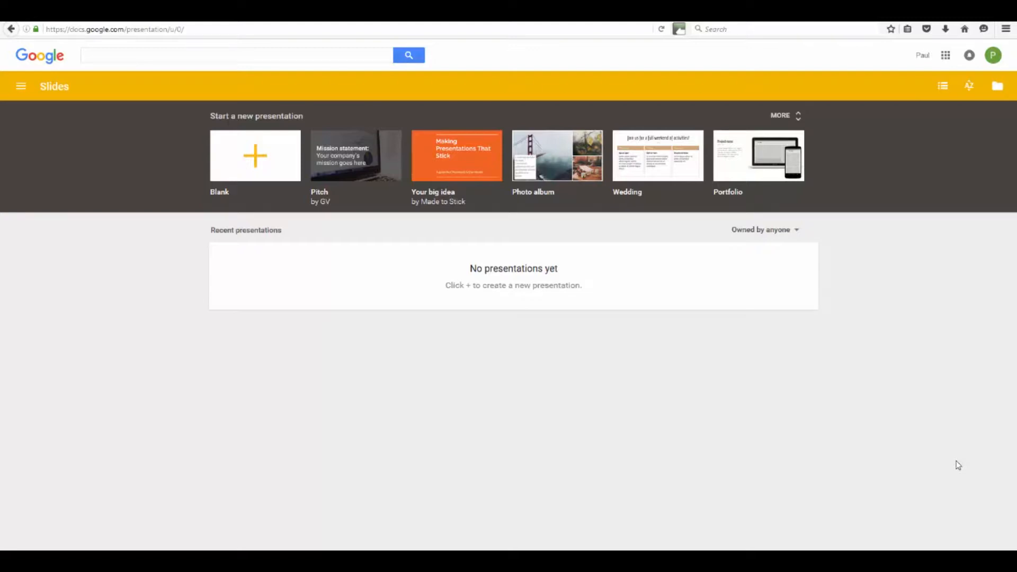
pyautogui.moveTo(651, 303)
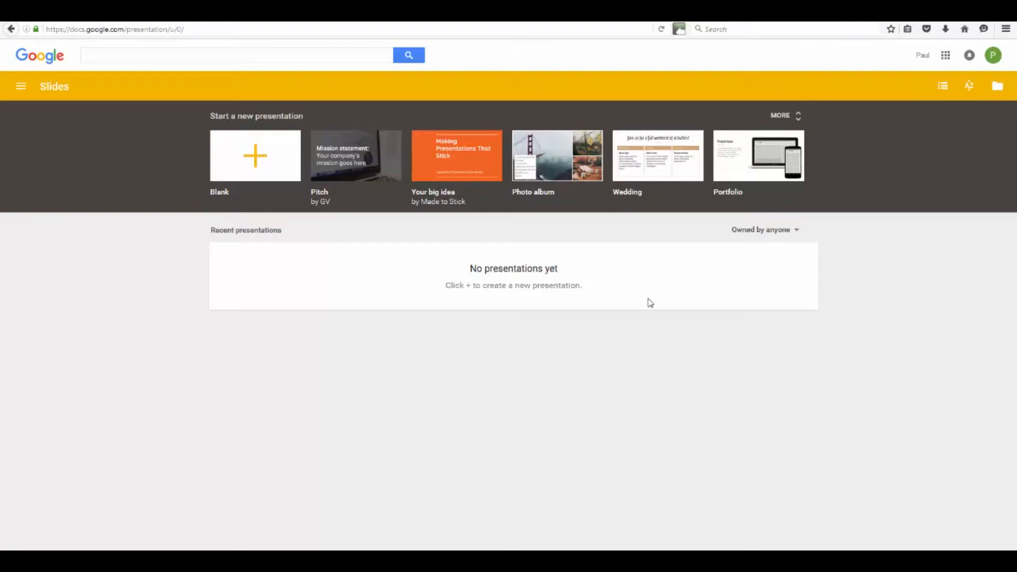
pyautogui.moveTo(356, 156)
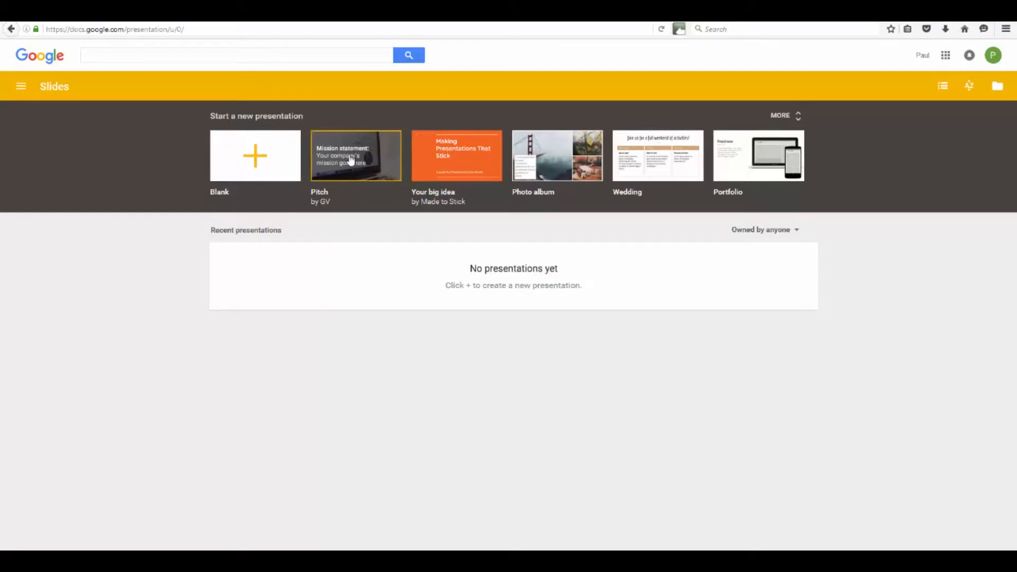
pyautogui.moveTo(777, 123)
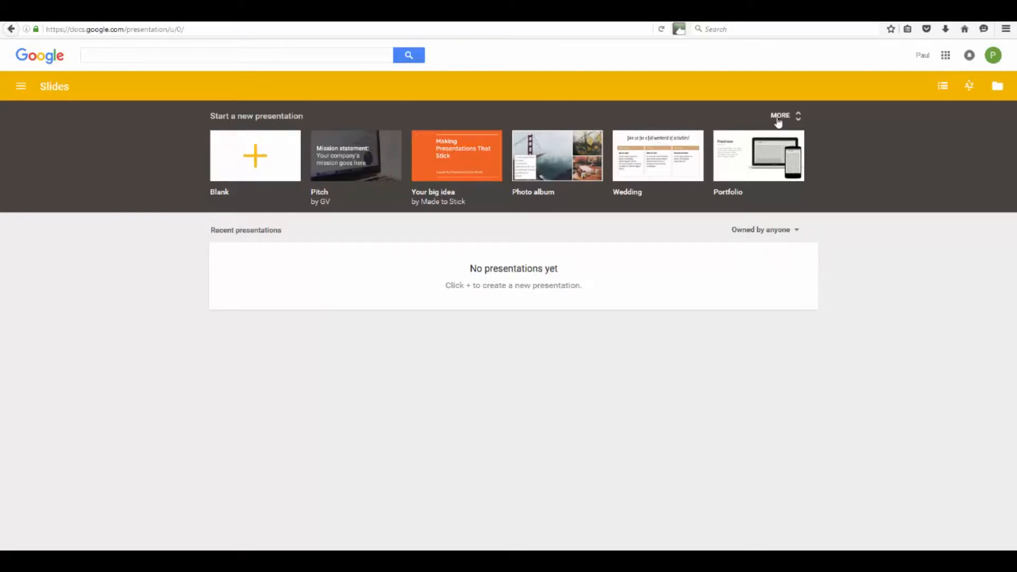
# Step: Expand the template gallery with MORE beside 'Start a new presentation'
pyautogui.click(780, 116)
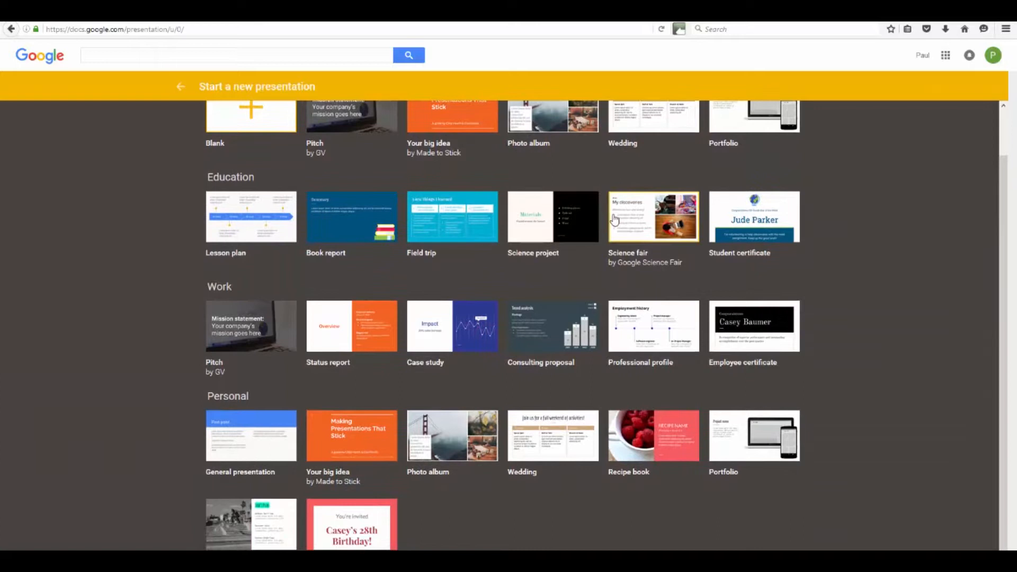
pyautogui.moveTo(251, 326)
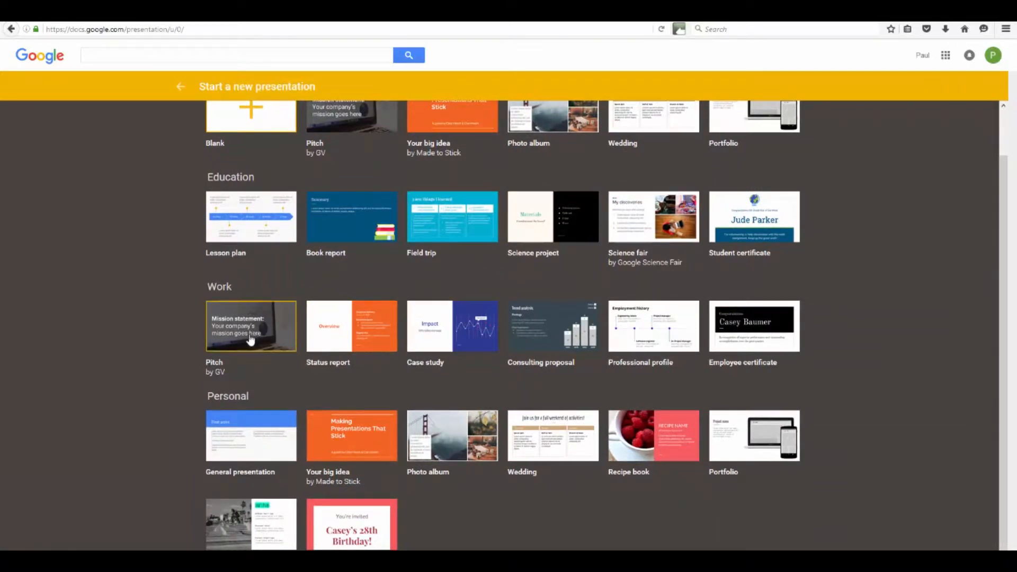
pyautogui.moveTo(192, 352)
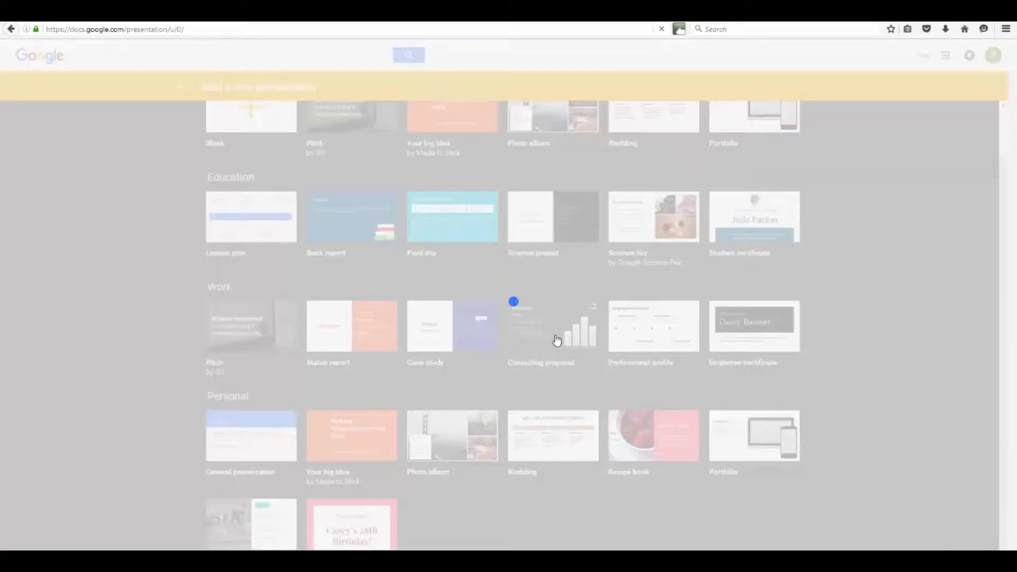
# Step: Start a presentation from the Consulting proposal template under Work
pyautogui.click(552, 326)
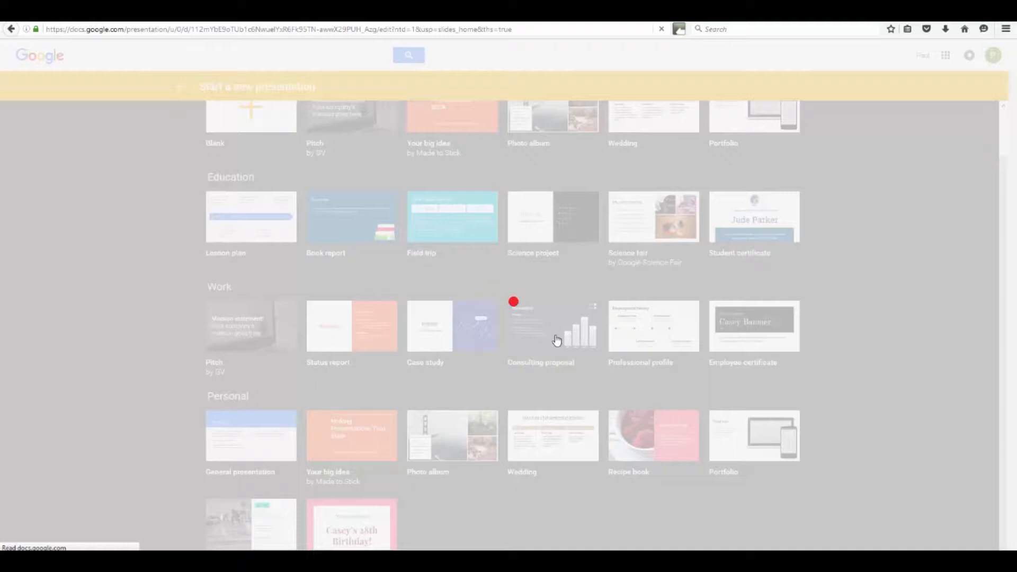
pyautogui.click(551, 326)
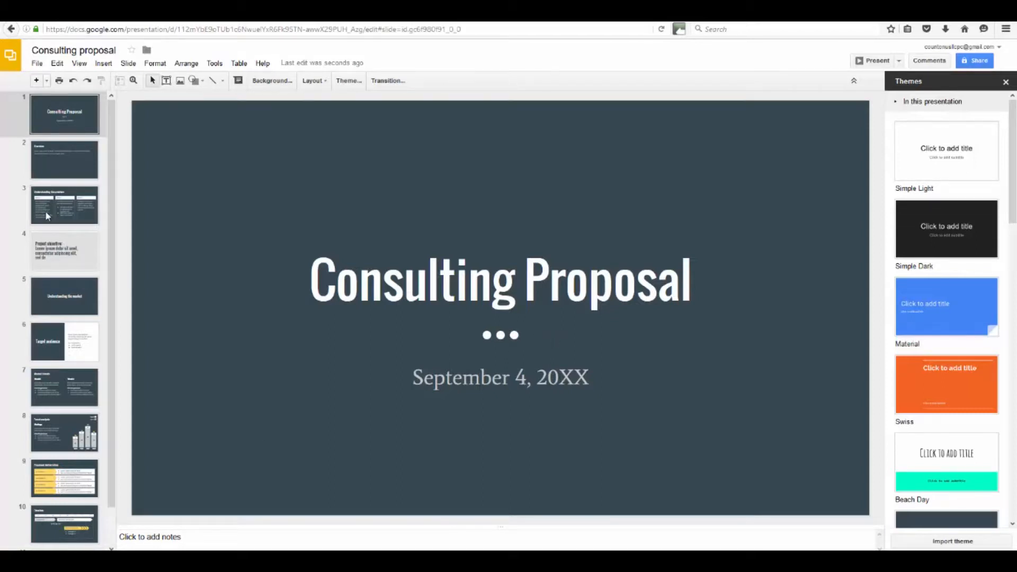
pyautogui.click(64, 205)
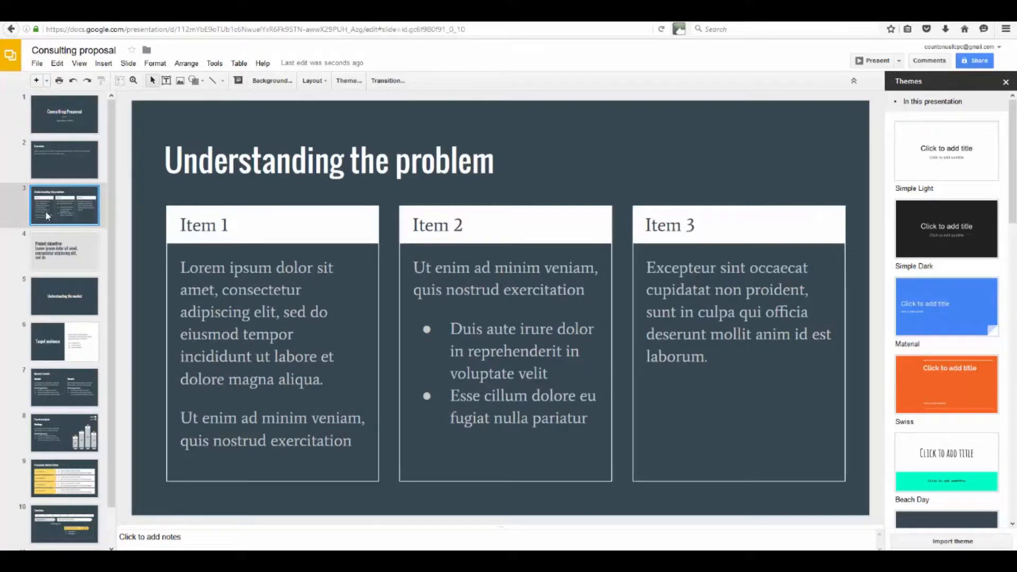
pyautogui.click(65, 341)
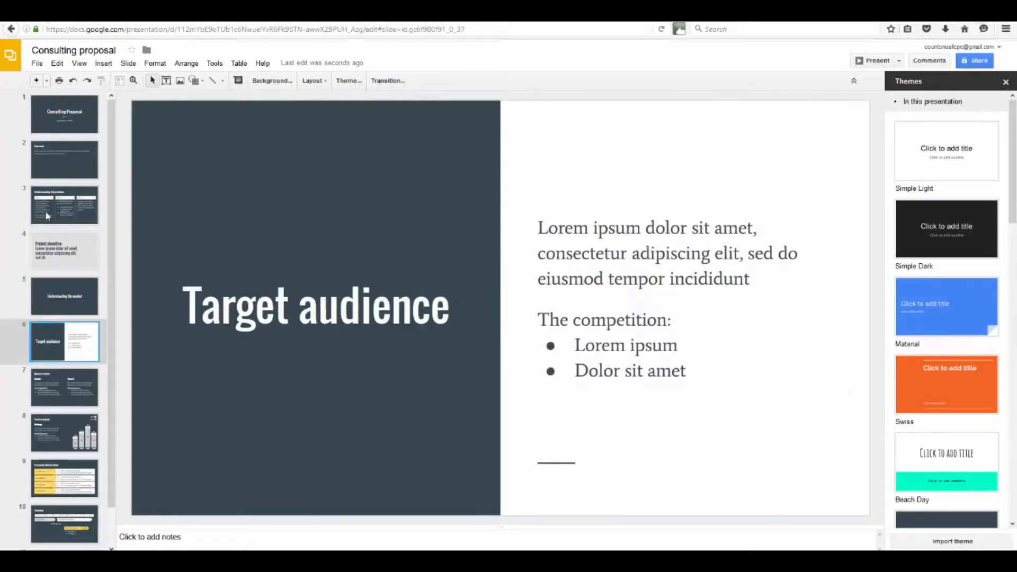
pyautogui.click(64, 477)
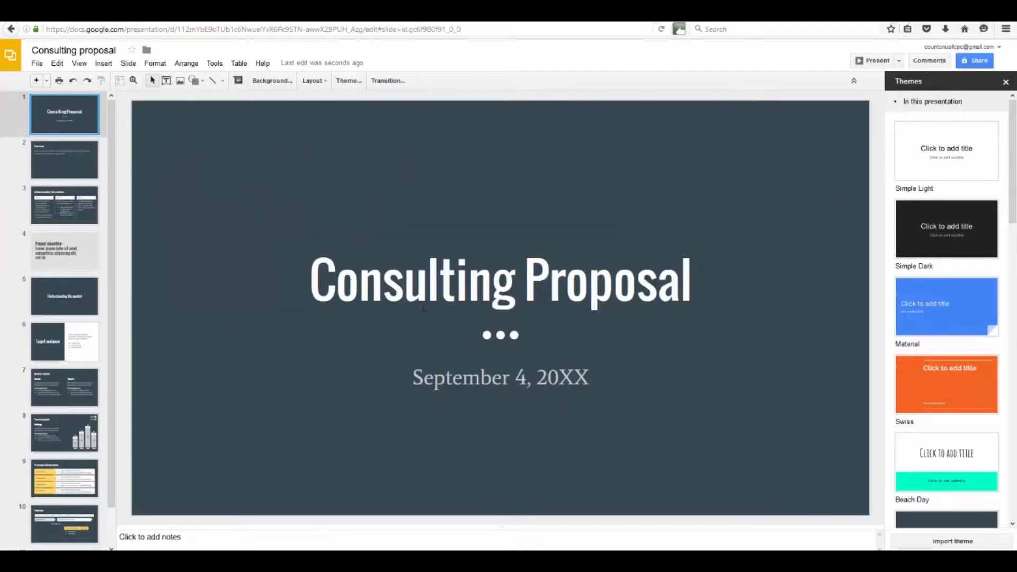
# Step: Prefix the title with 'My', change the date to 'June 1, 2016', and check the Overview slide
pyautogui.click(500, 280)
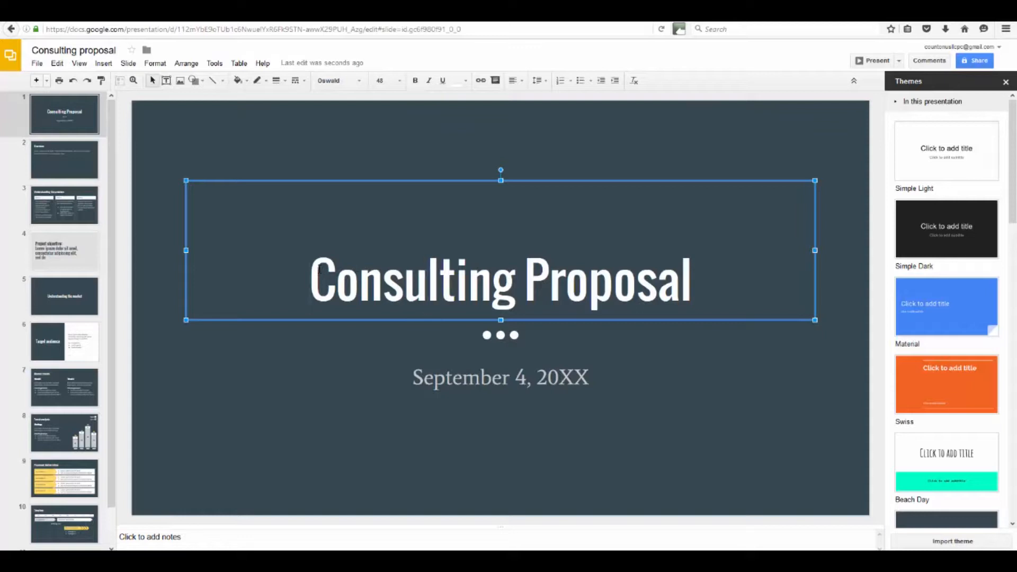
pyautogui.write('My')
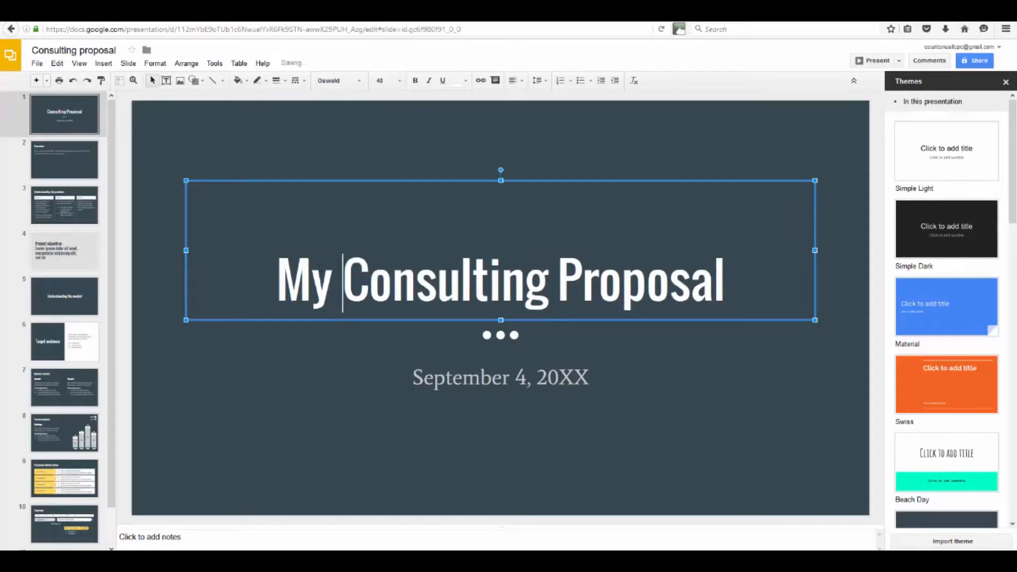
pyautogui.click(500, 376)
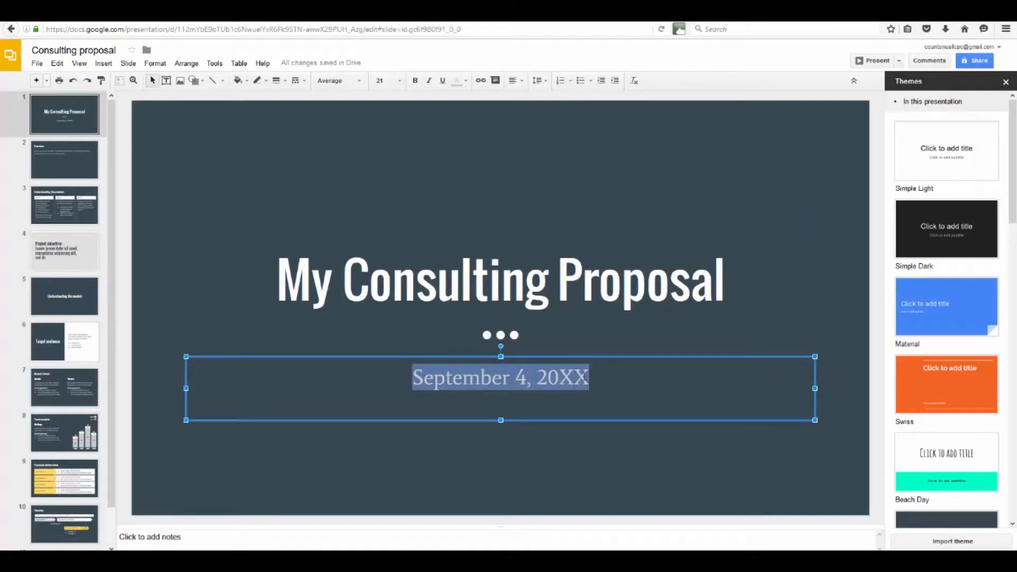
pyautogui.write('June')
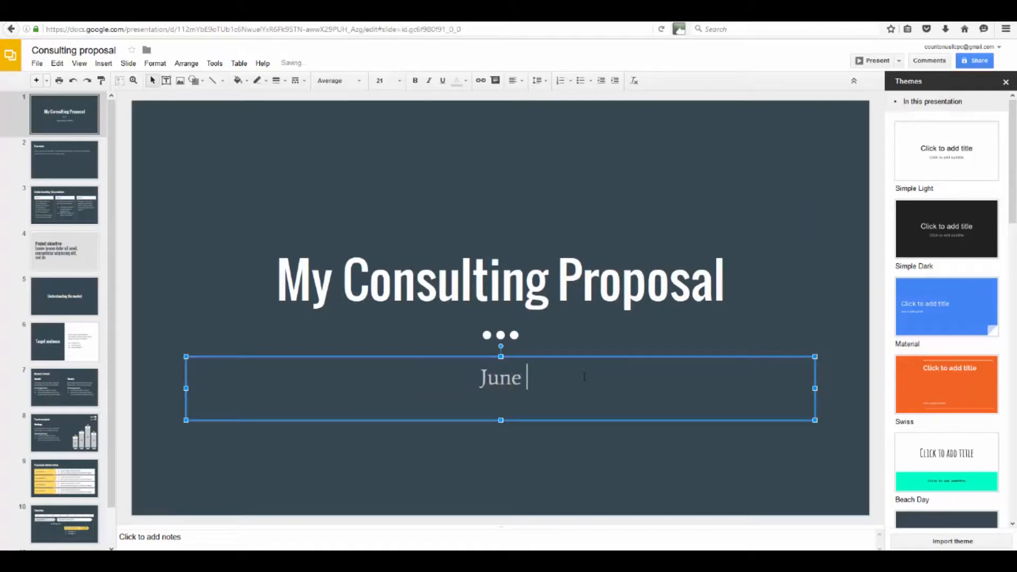
pyautogui.write('1, 2016')
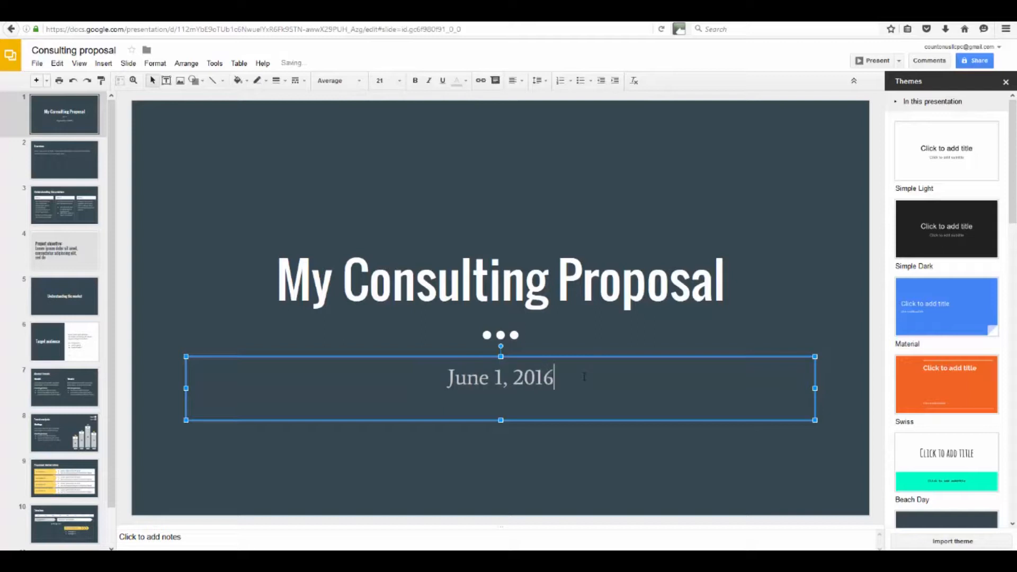
pyautogui.click(64, 160)
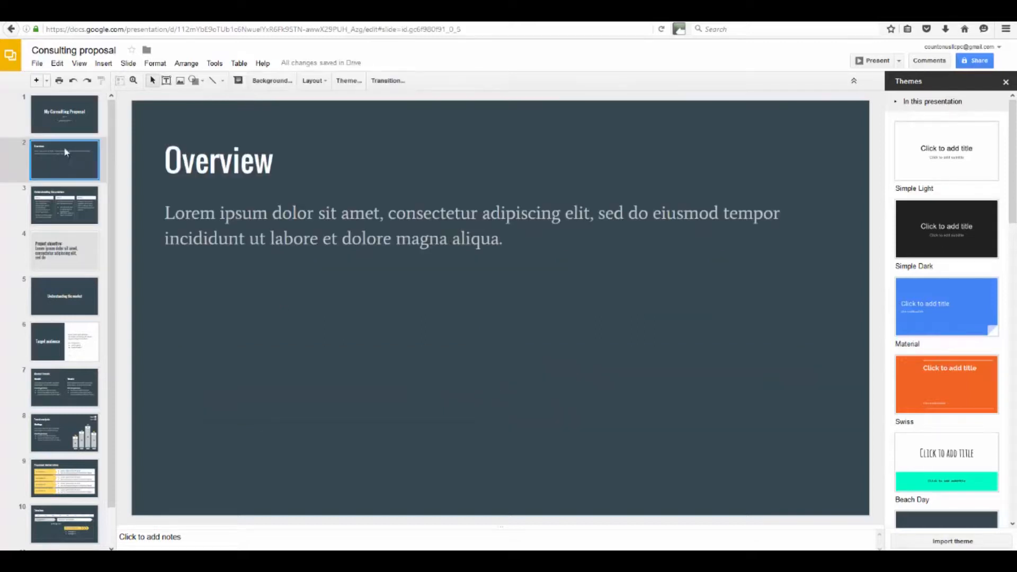
pyautogui.click(64, 113)
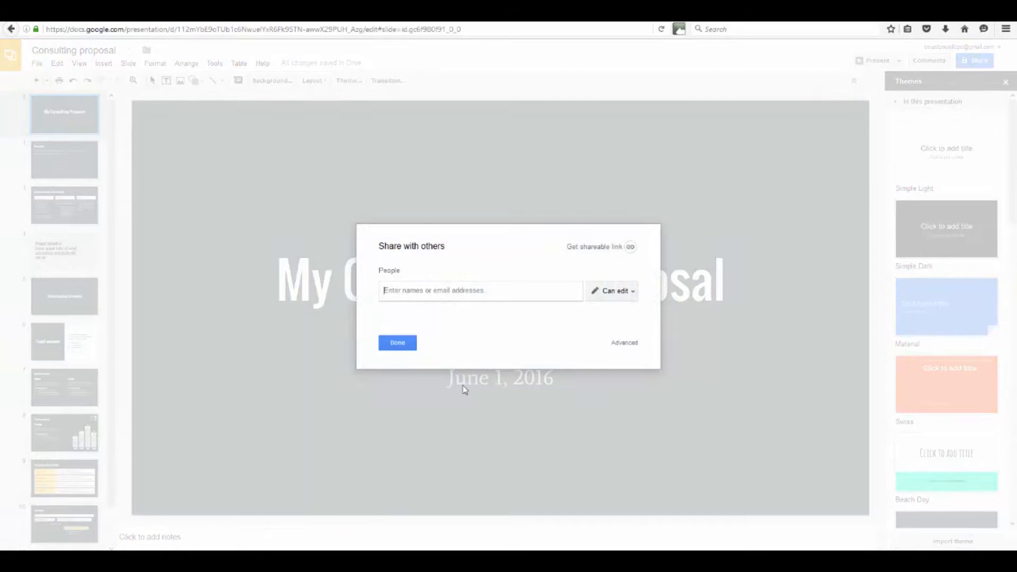
# Step: Dismiss the sharing dialog over the retitled slide
pyautogui.click(396, 343)
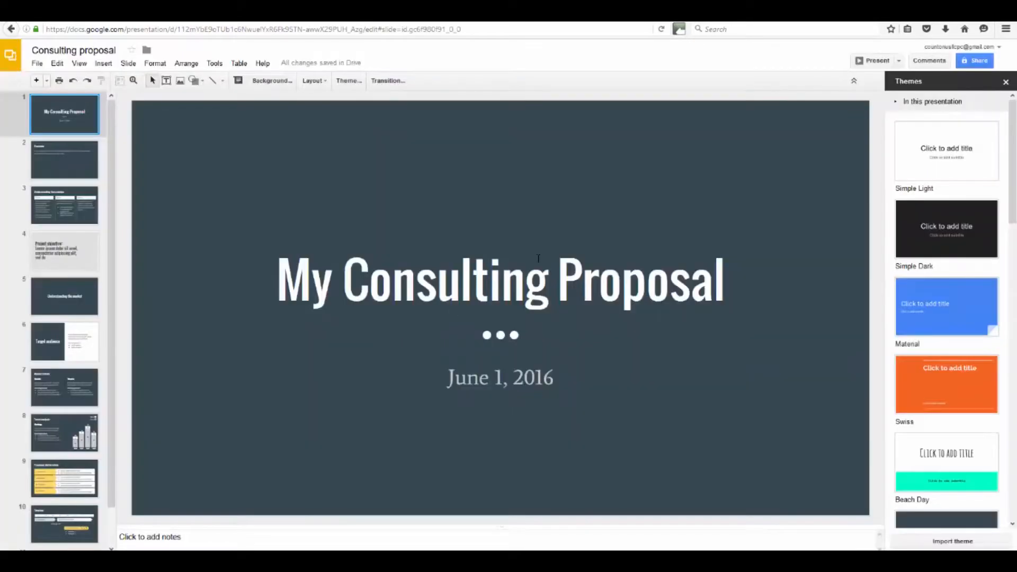
pyautogui.moveTo(966, 231)
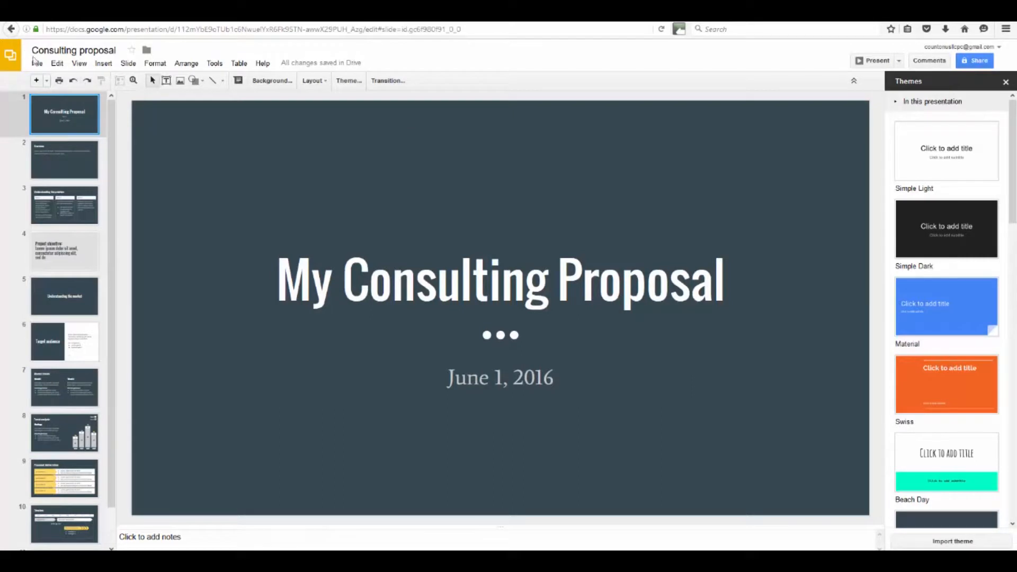
pyautogui.moveTo(11, 55)
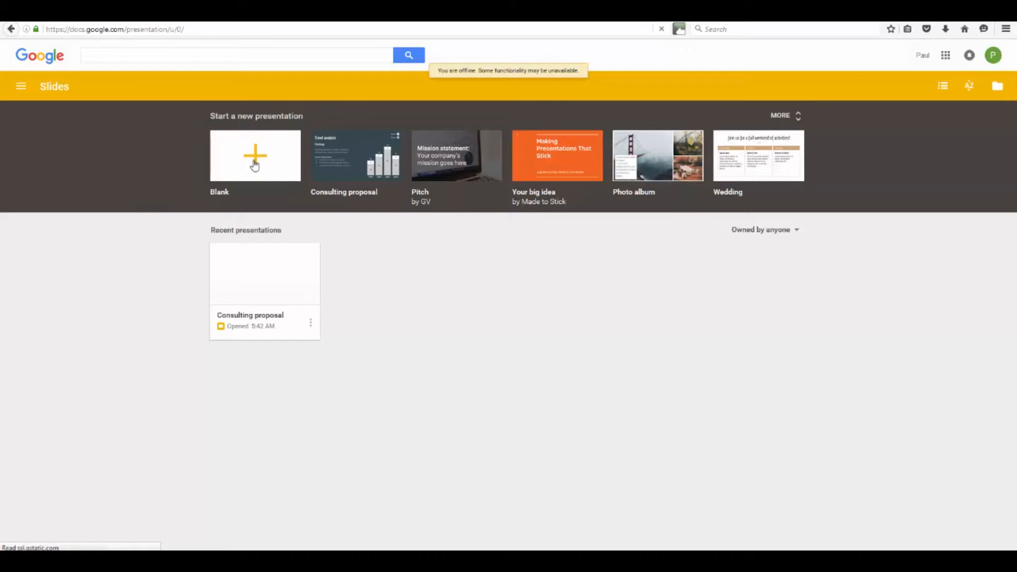
# Step: Start an untitled presentation from the home screen's Blank option
pyautogui.click(254, 155)
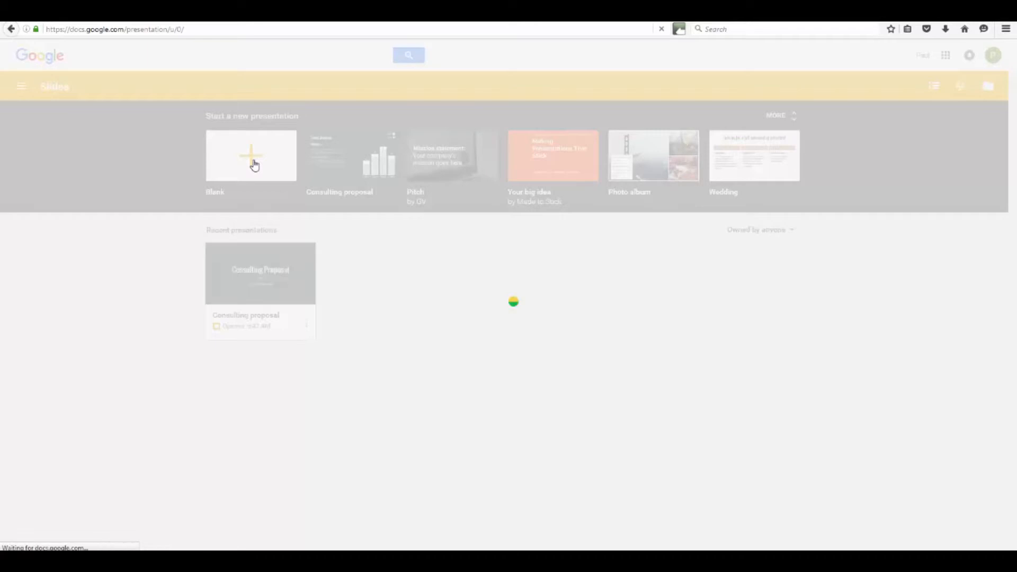
pyautogui.click(251, 156)
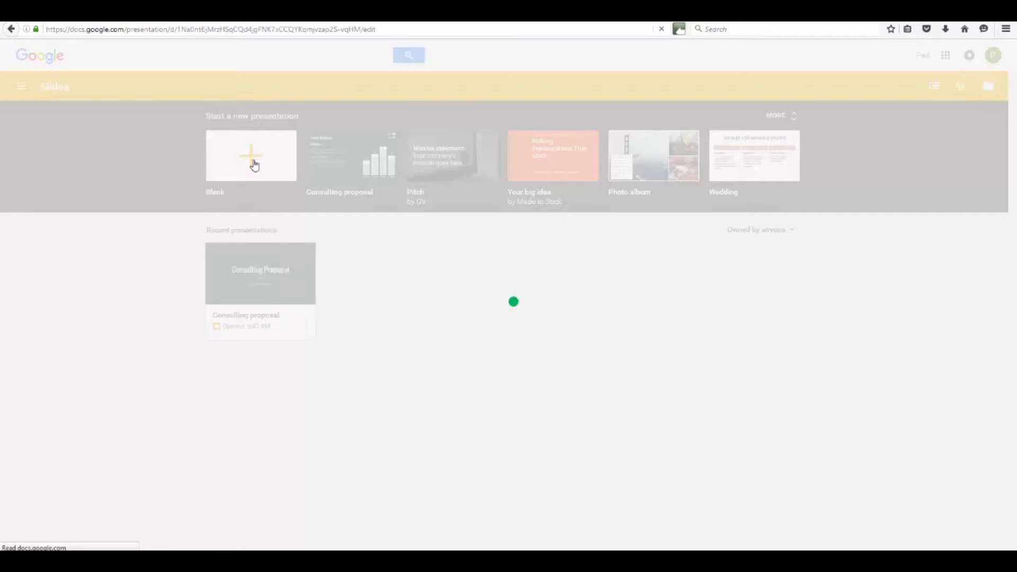
pyautogui.click(251, 155)
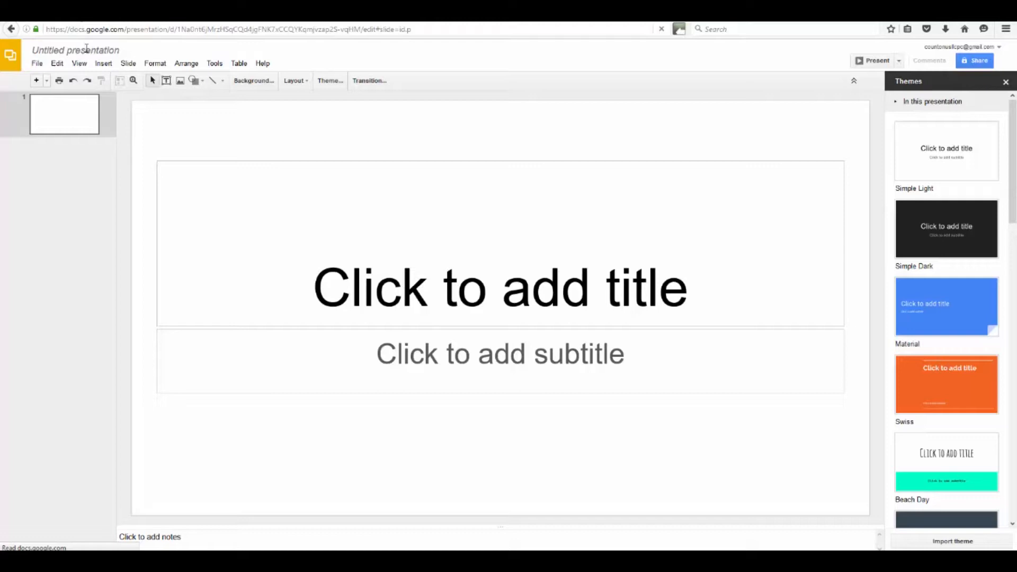
# Step: Change the presentation name from 'Untitled presentation' to 'Sales Video', then select the title placeholder
pyautogui.doubleClick(93, 49)
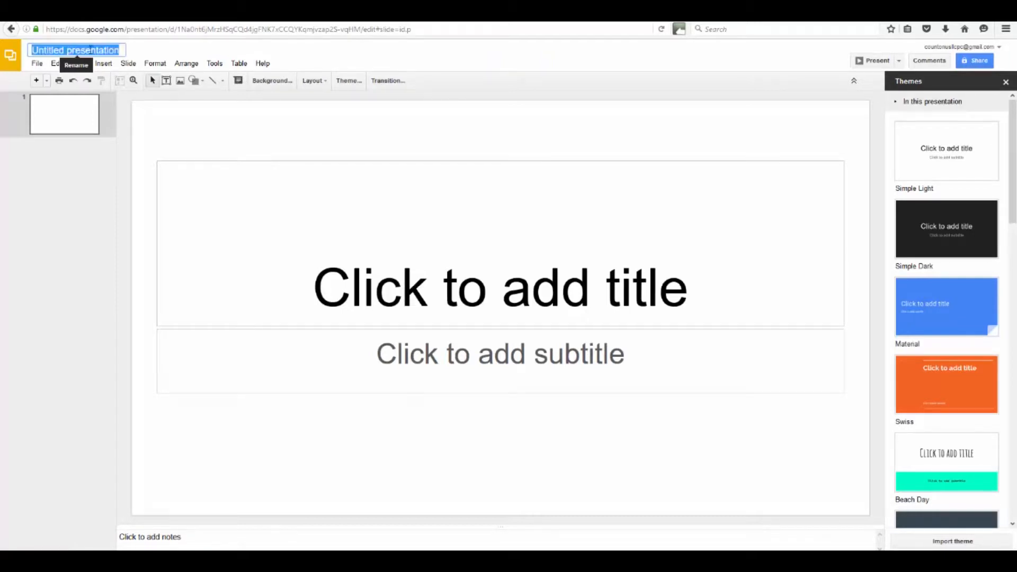
pyautogui.write('Sales Video')
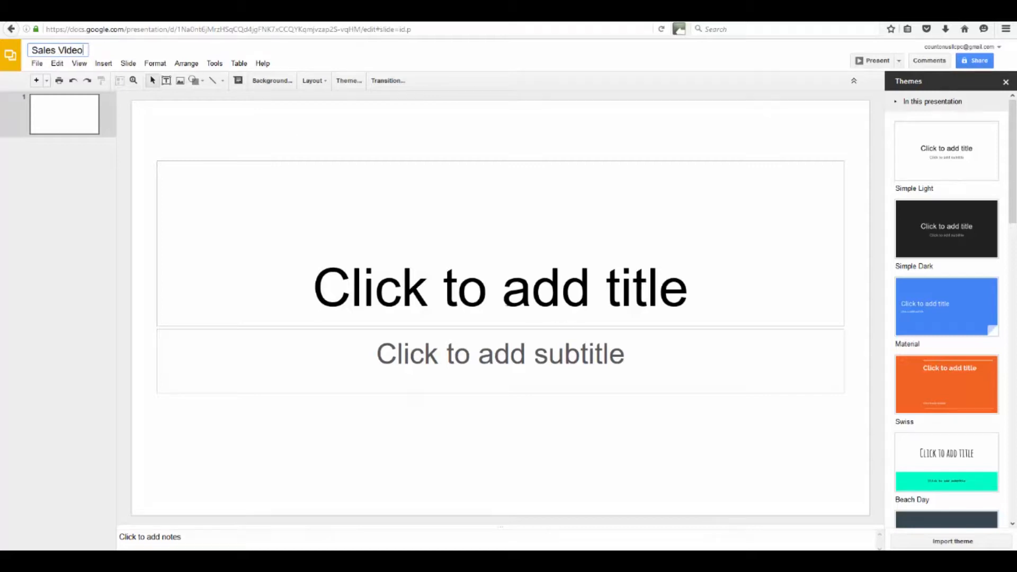
pyautogui.click(500, 286)
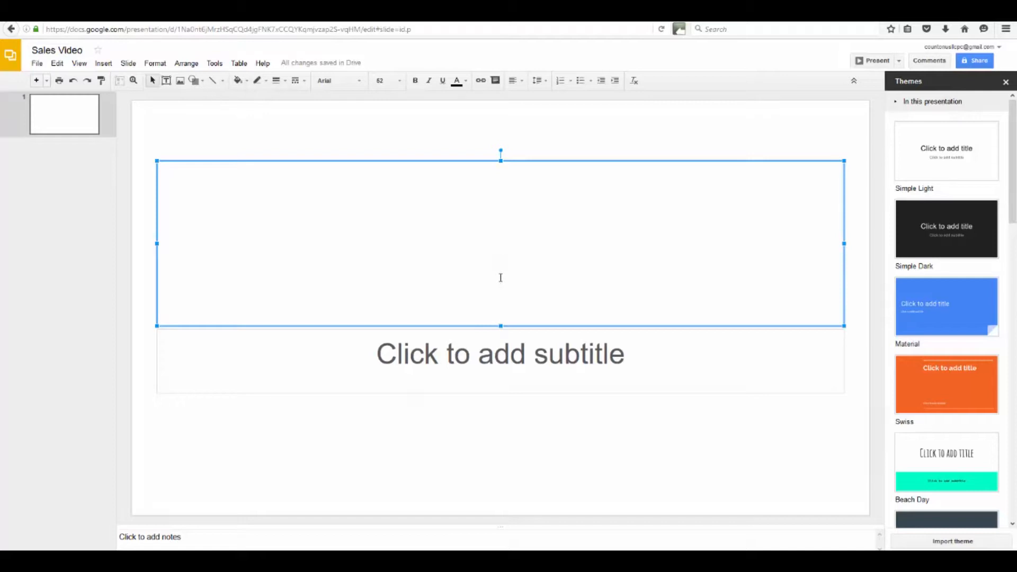
# Step: Enter 'This Offer Ends On June 1st So Please Watch It Now!' and select all of it
pyautogui.write('This Offer')
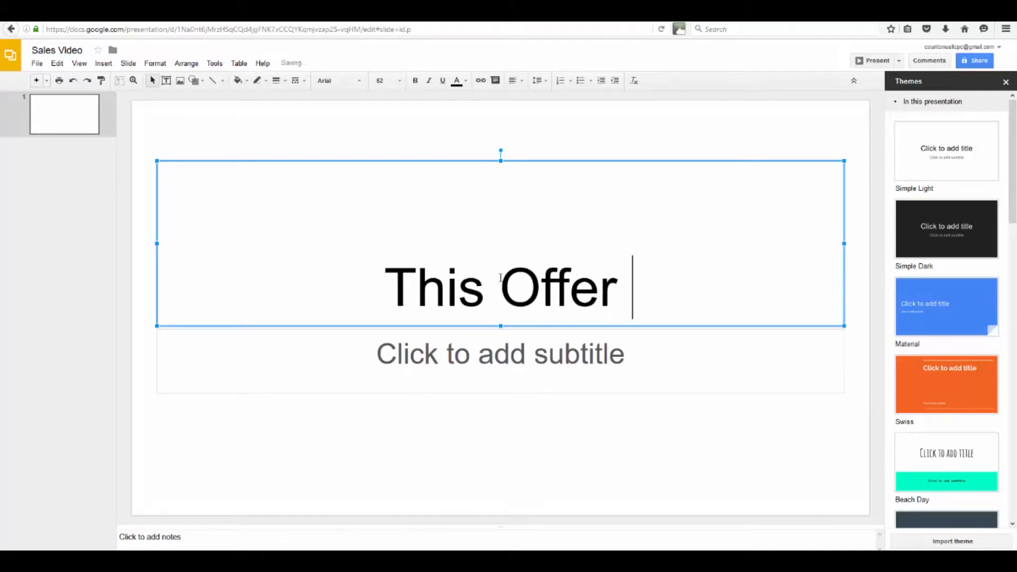
pyautogui.write('Eds On M')
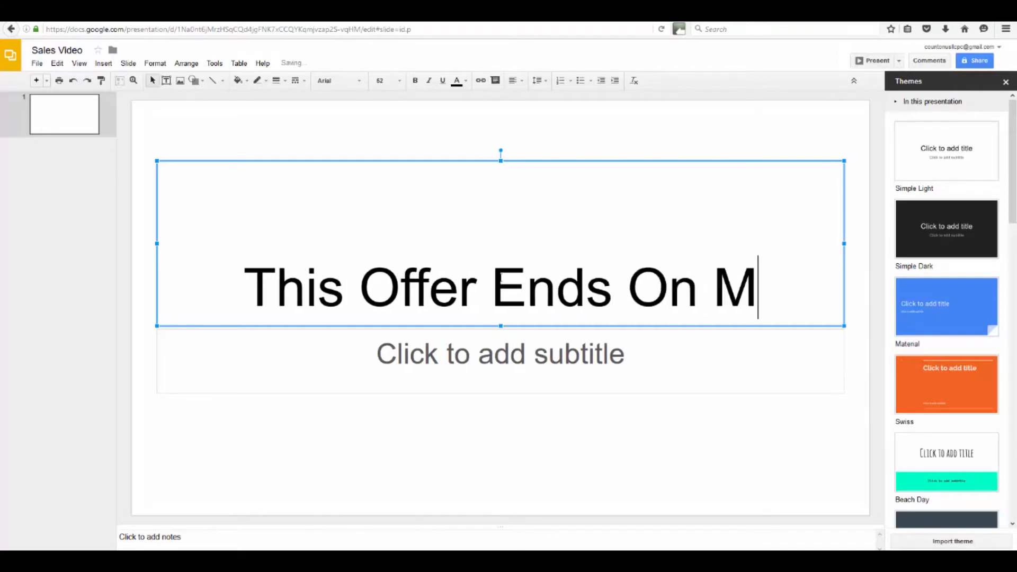
pyautogui.write('June 1')
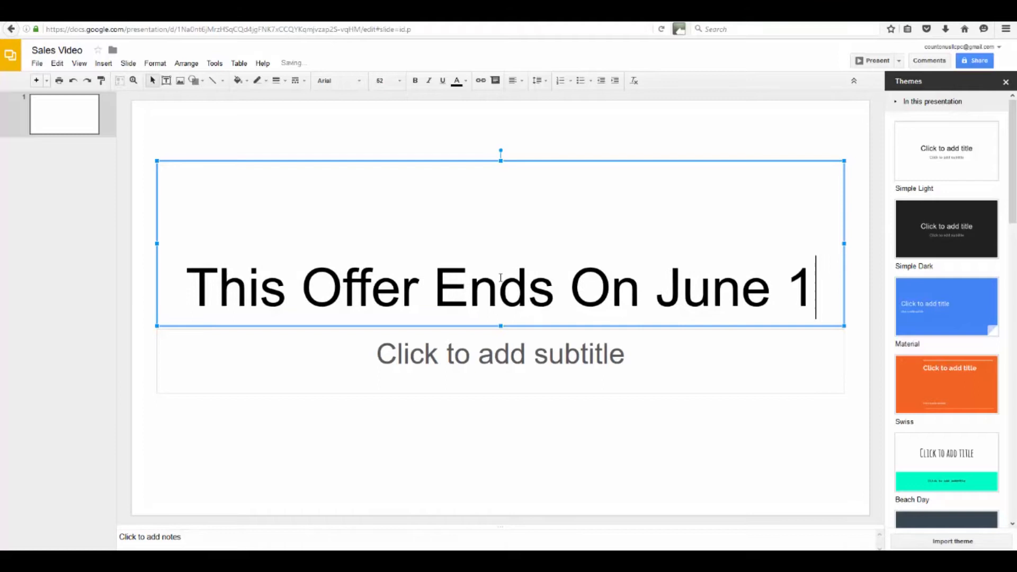
pyautogui.write('st So Please Watch It Now!')
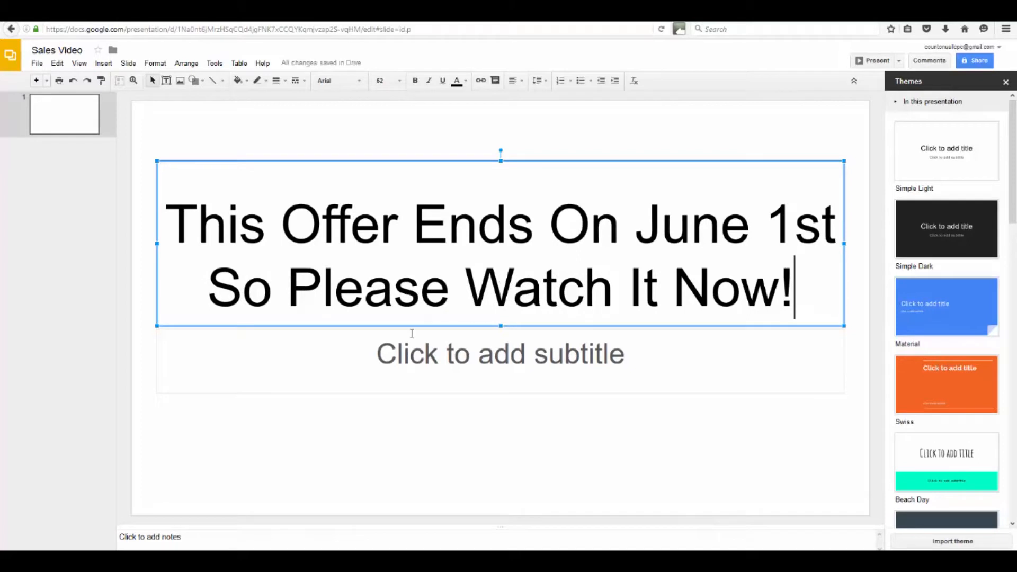
pyautogui.press('ctrl+a')
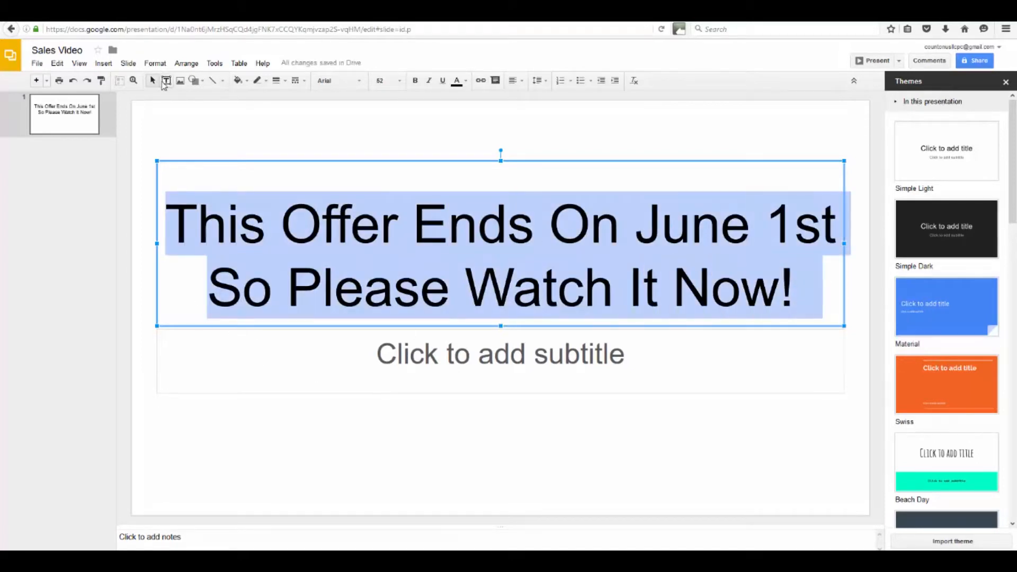
pyautogui.moveTo(457, 81)
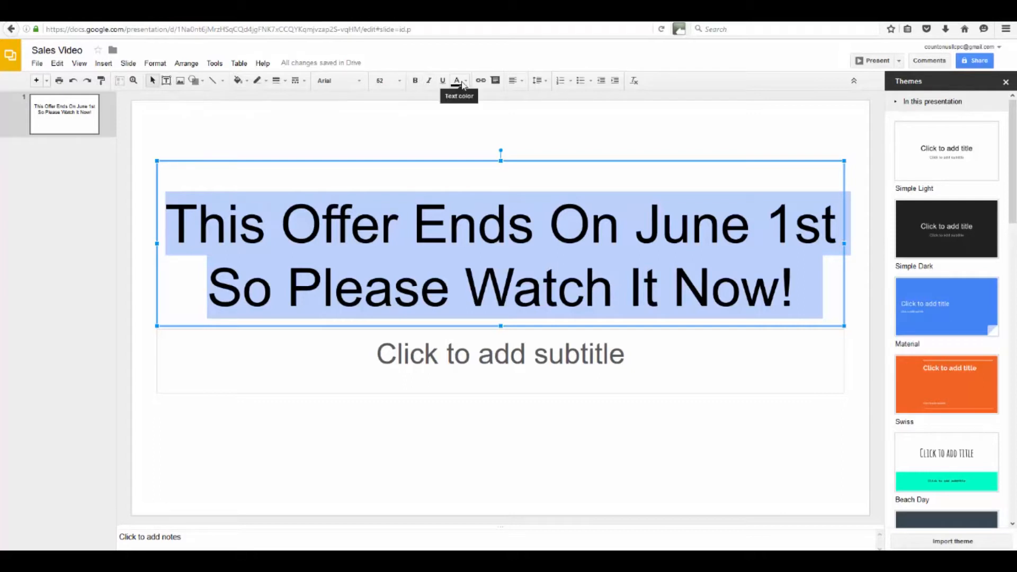
# Step: Make the title dark red, 36 pt and centred, then add an empty text box
pyautogui.click(457, 80)
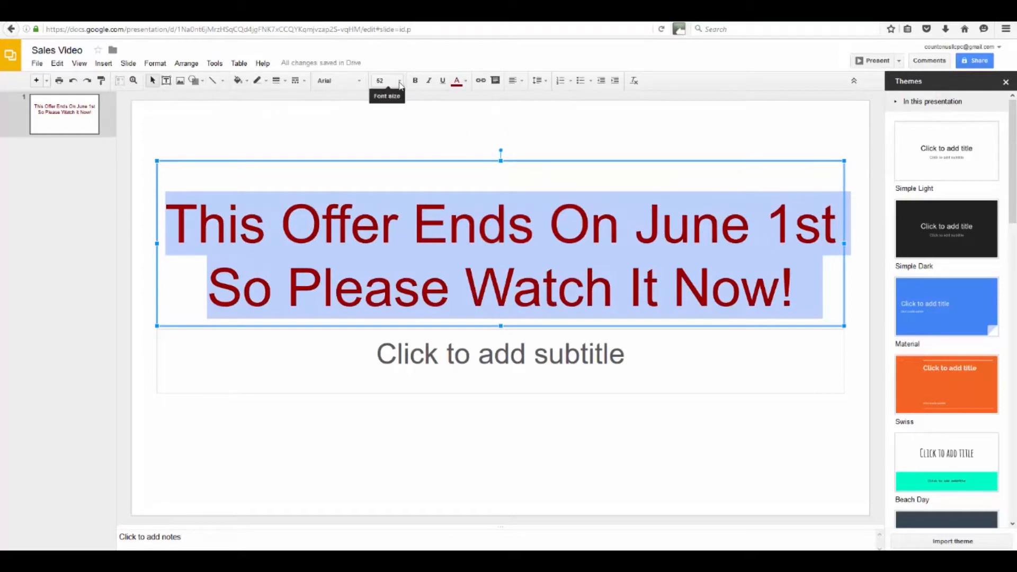
pyautogui.click(399, 80)
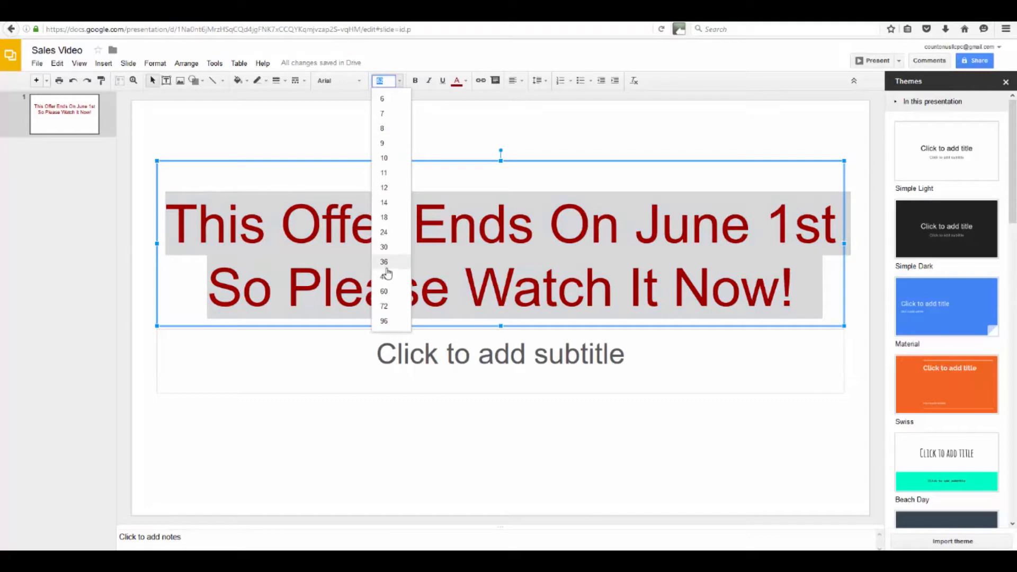
pyautogui.click(383, 261)
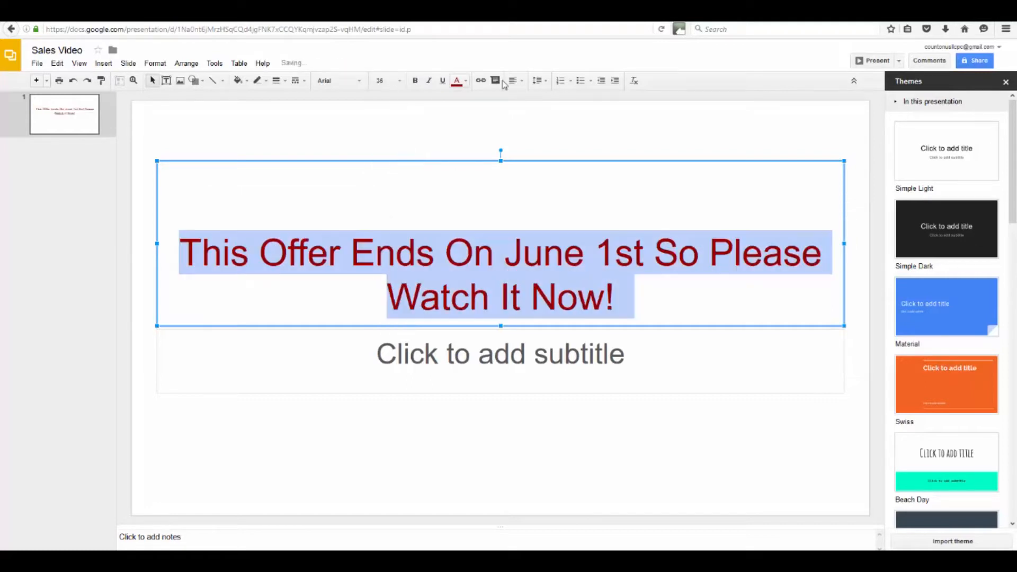
pyautogui.click(513, 80)
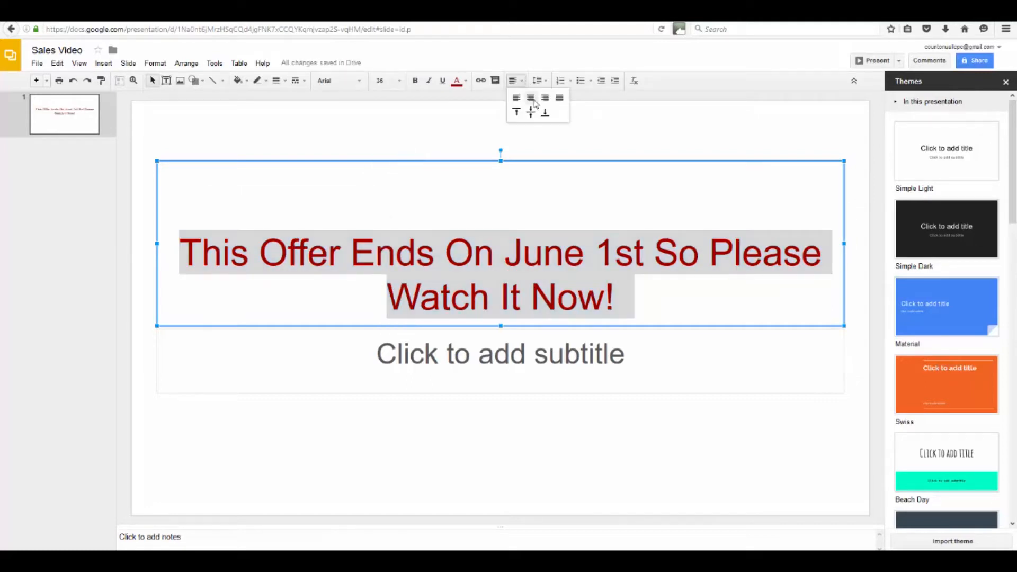
pyautogui.click(512, 80)
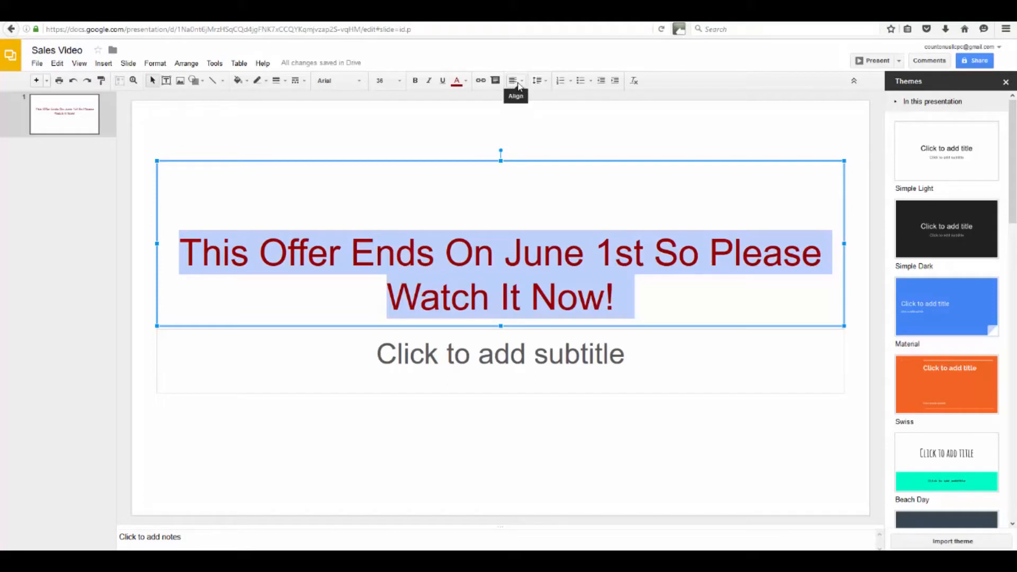
pyautogui.moveTo(613, 255)
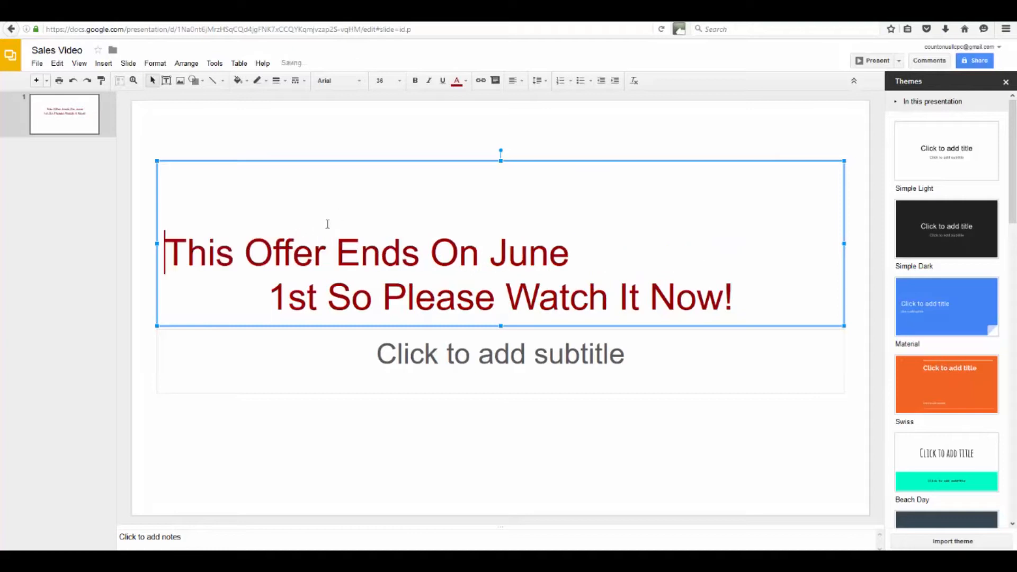
pyautogui.doubleClick(689, 297)
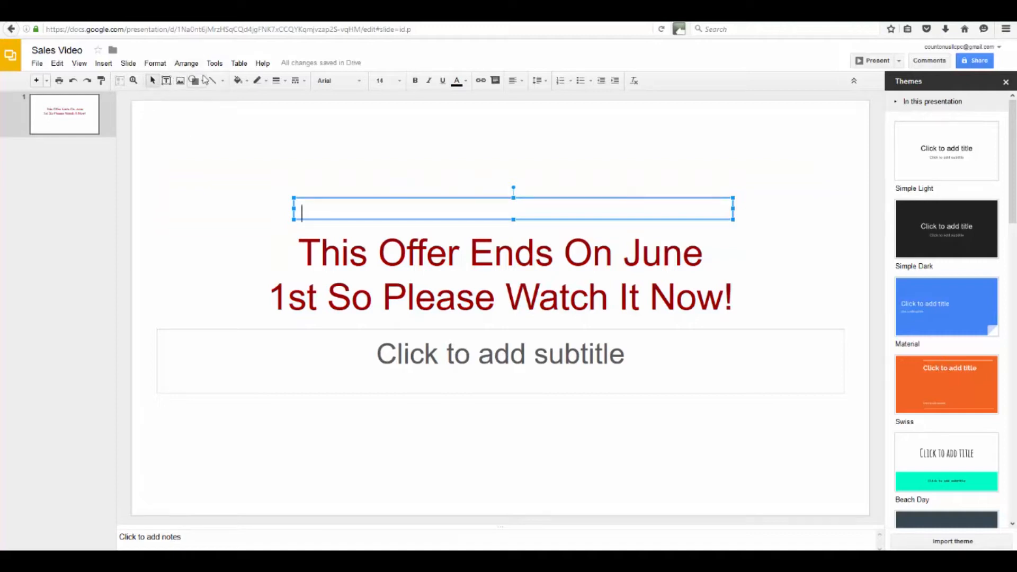
# Step: Draw a grey ellipse from Shapes > Ellipse above the offer text
pyautogui.click(193, 81)
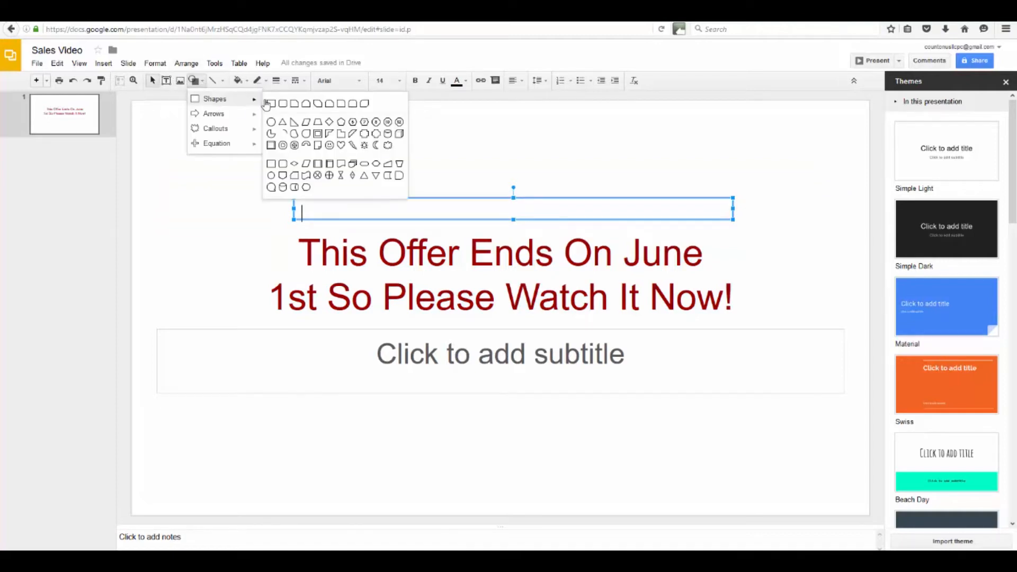
pyautogui.moveTo(271, 103)
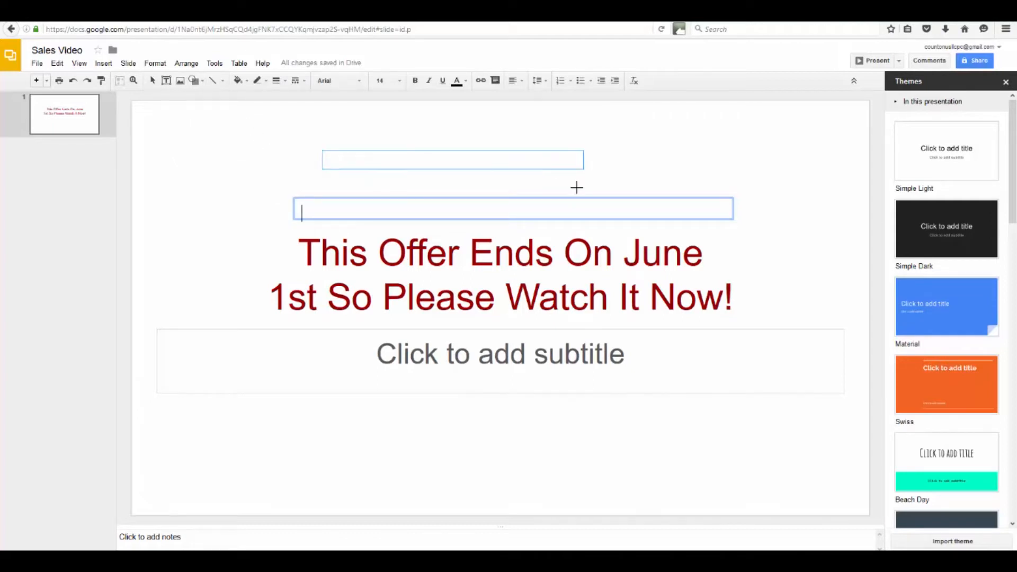
pyautogui.click(509, 158)
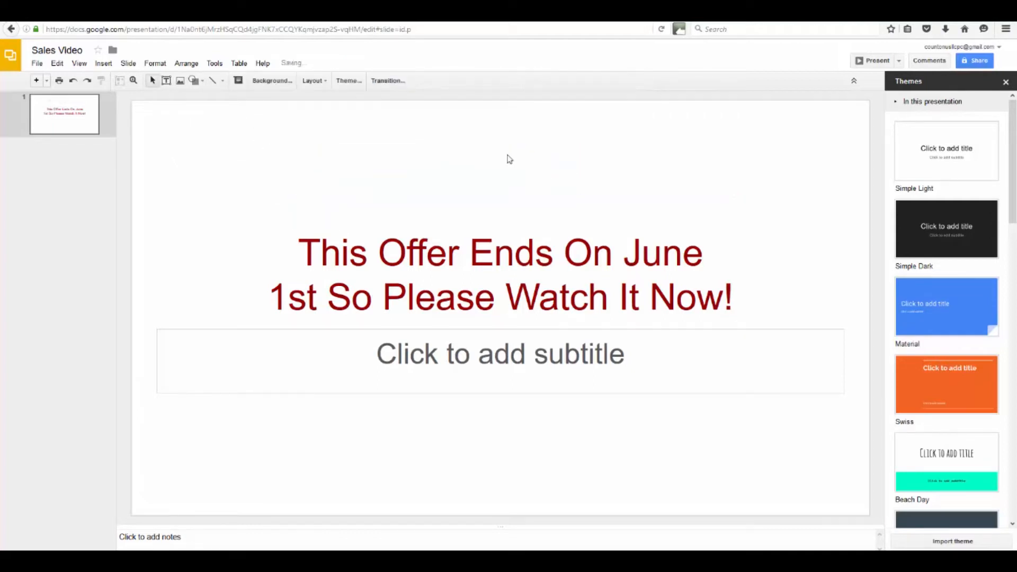
pyautogui.click(193, 80)
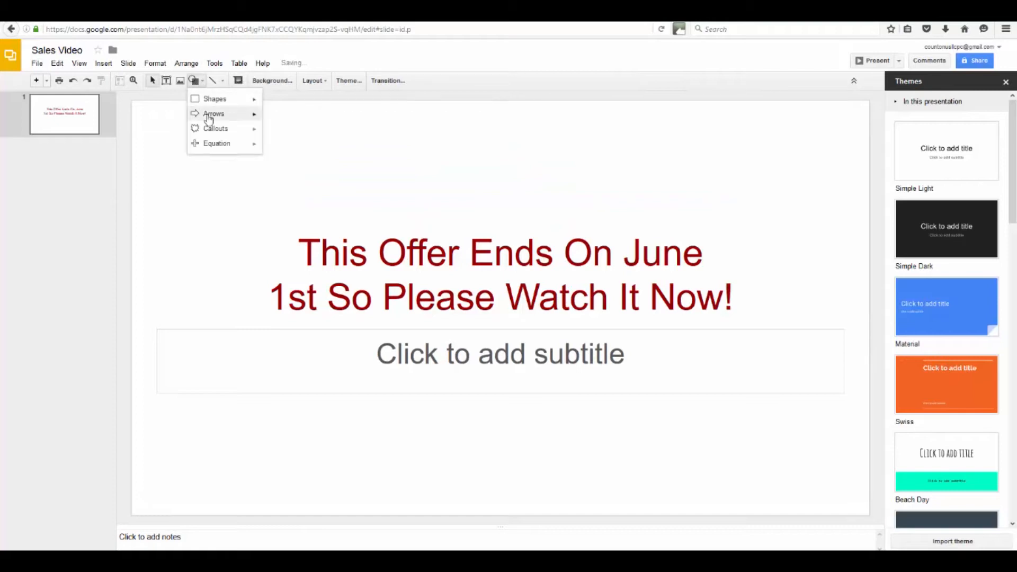
pyautogui.click(215, 98)
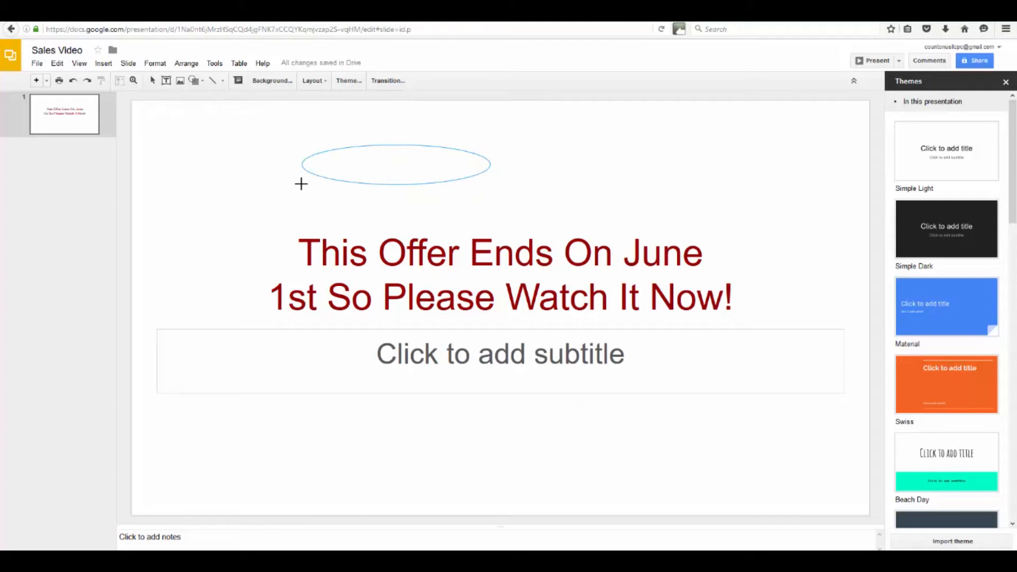
pyautogui.moveTo(300, 142); pyautogui.dragTo(491, 214)
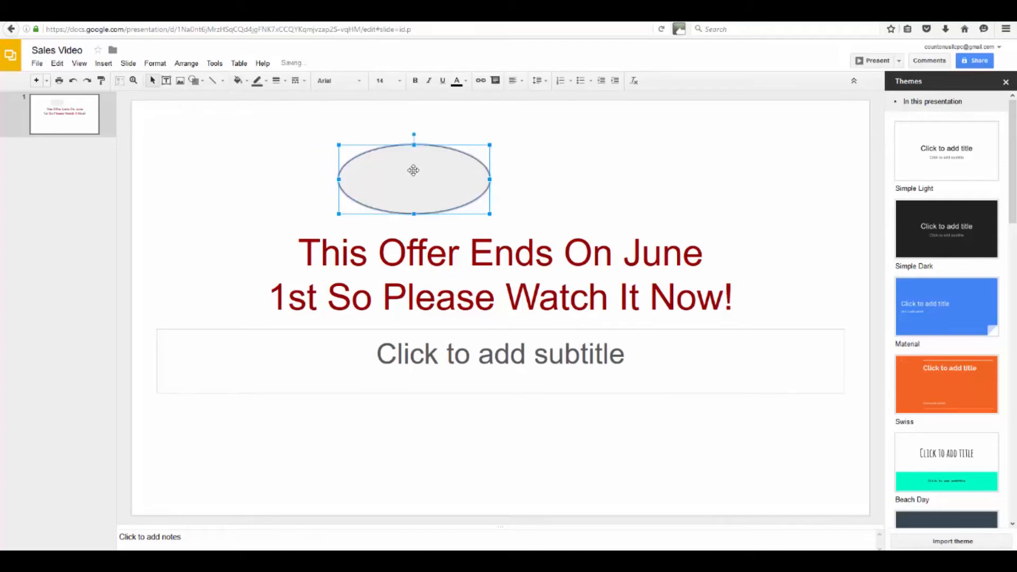
pyautogui.click(526, 132)
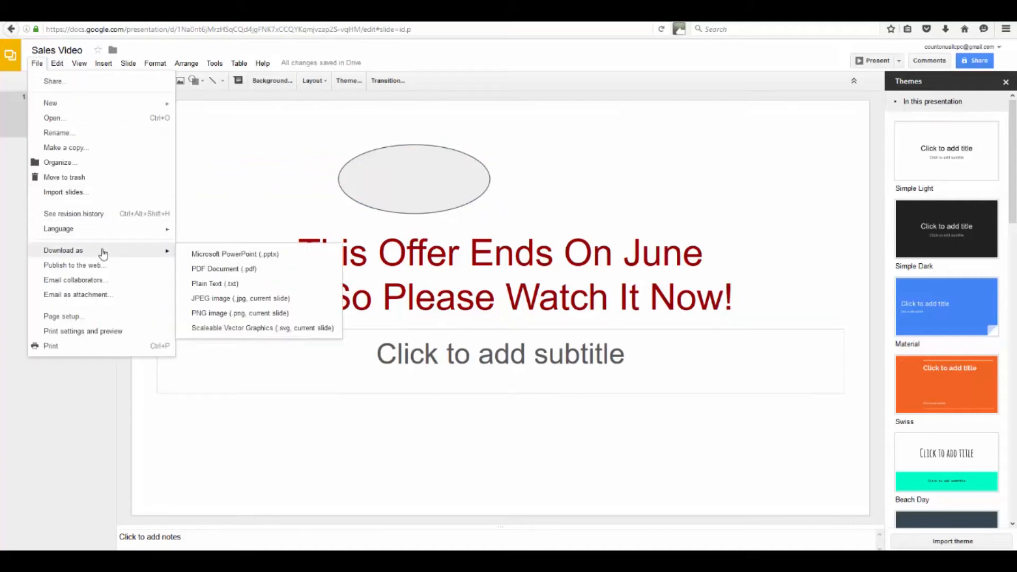
pyautogui.moveTo(252, 259)
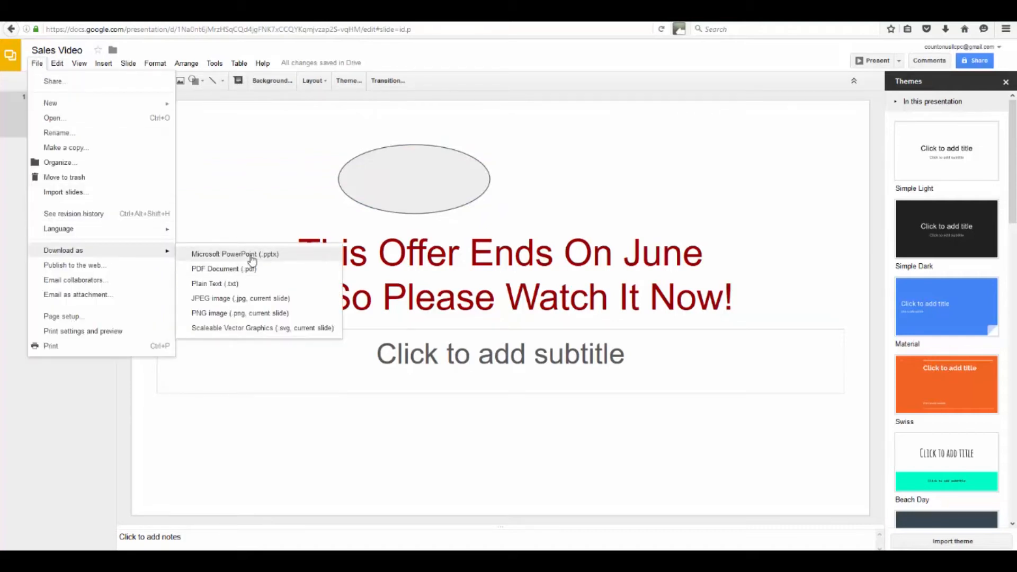
pyautogui.moveTo(289, 206)
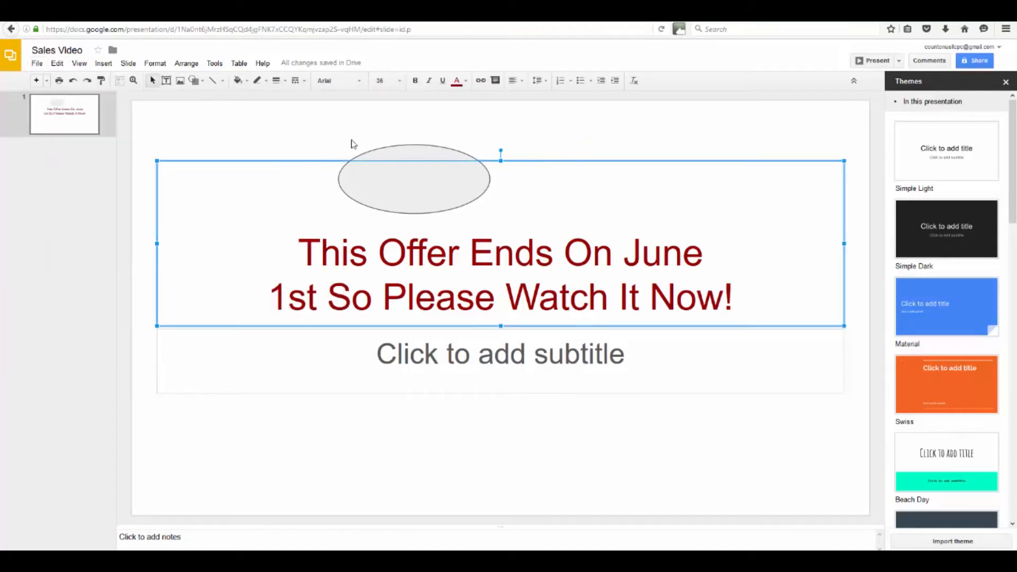
pyautogui.click(694, 132)
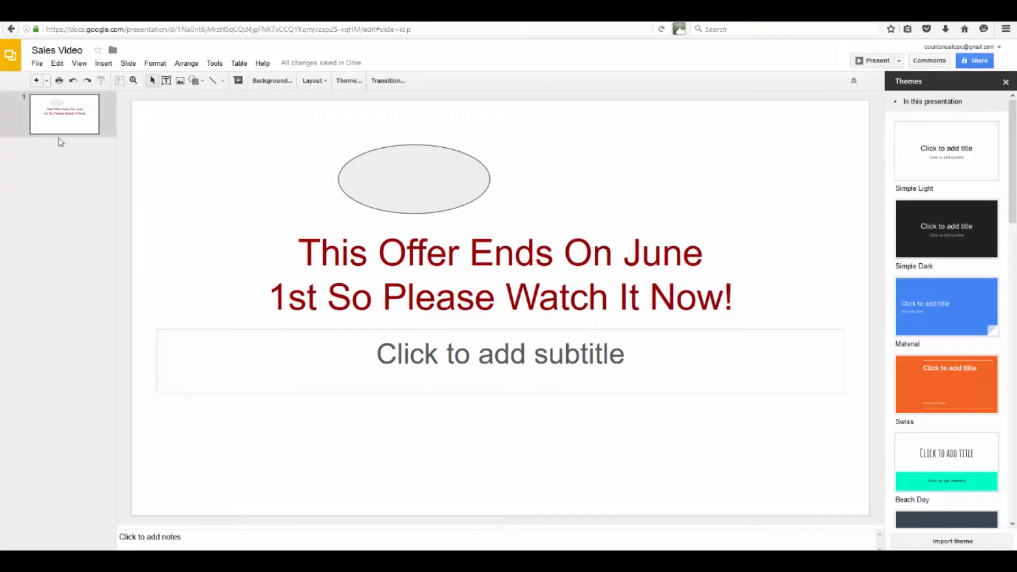
pyautogui.click(36, 63)
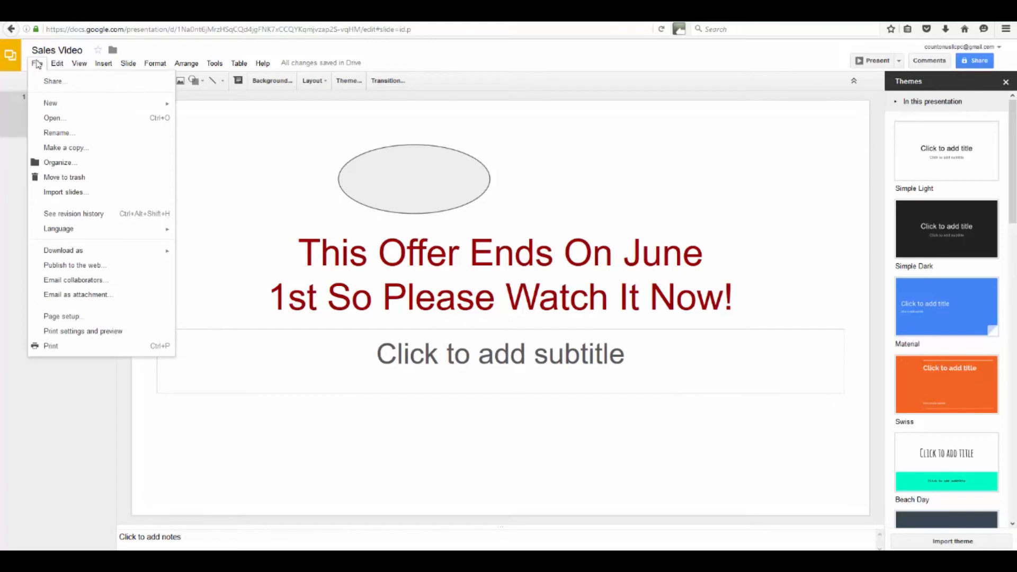
pyautogui.moveTo(49, 102)
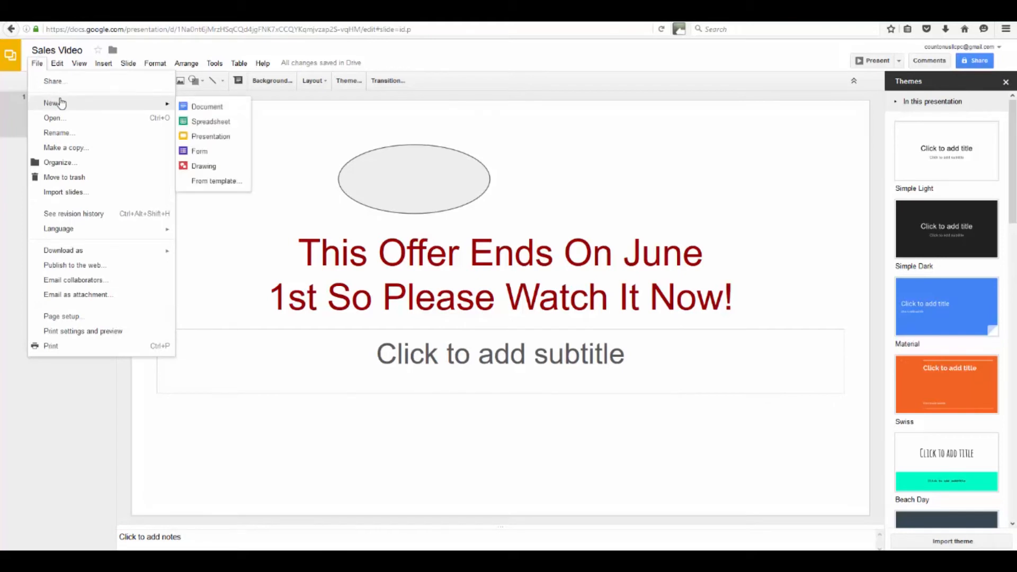
pyautogui.click(293, 137)
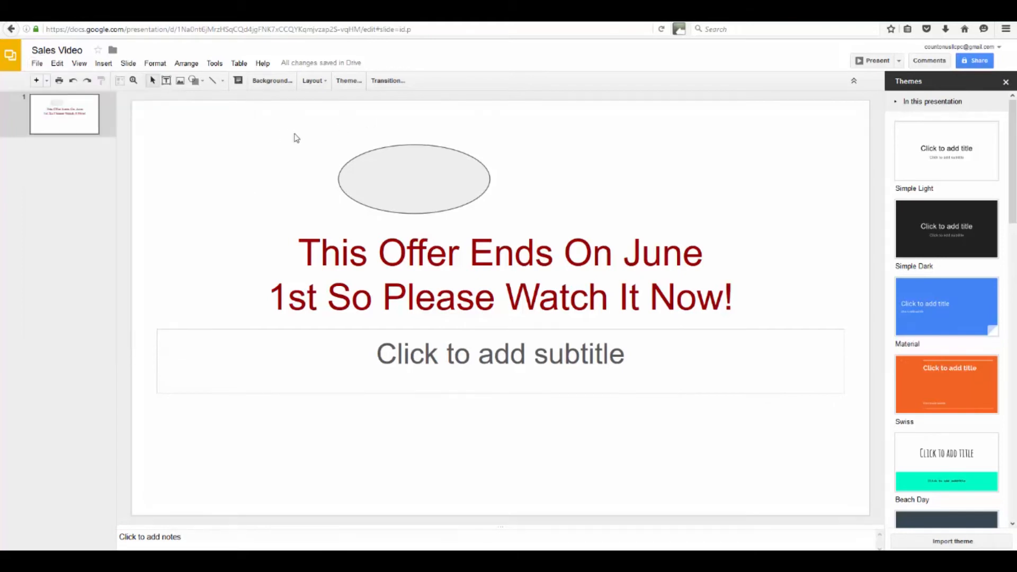
# Step: Add a second slide, select its body placeholder, and browse the Themes panel for Swiss
pyautogui.click(37, 80)
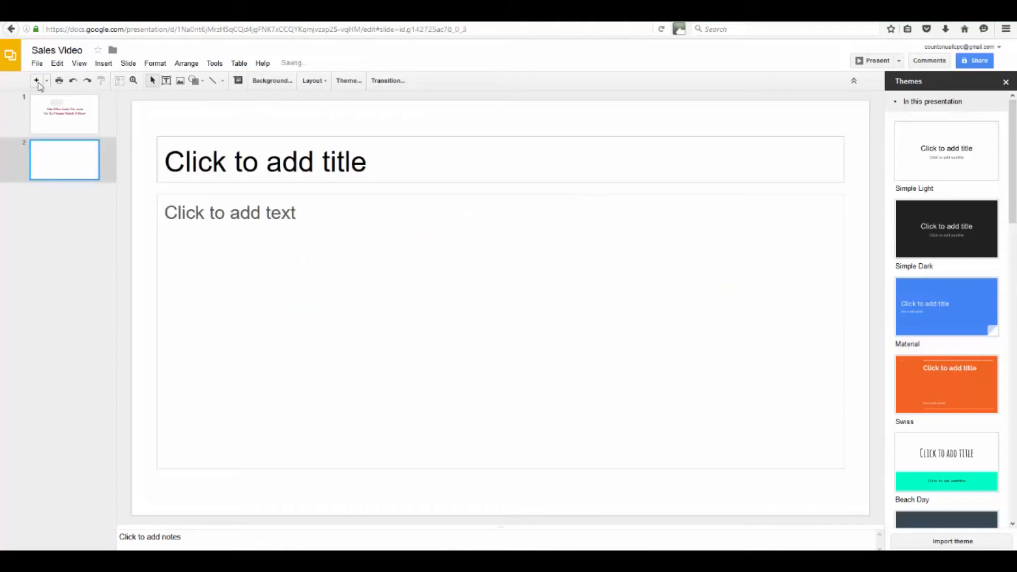
pyautogui.click(265, 161)
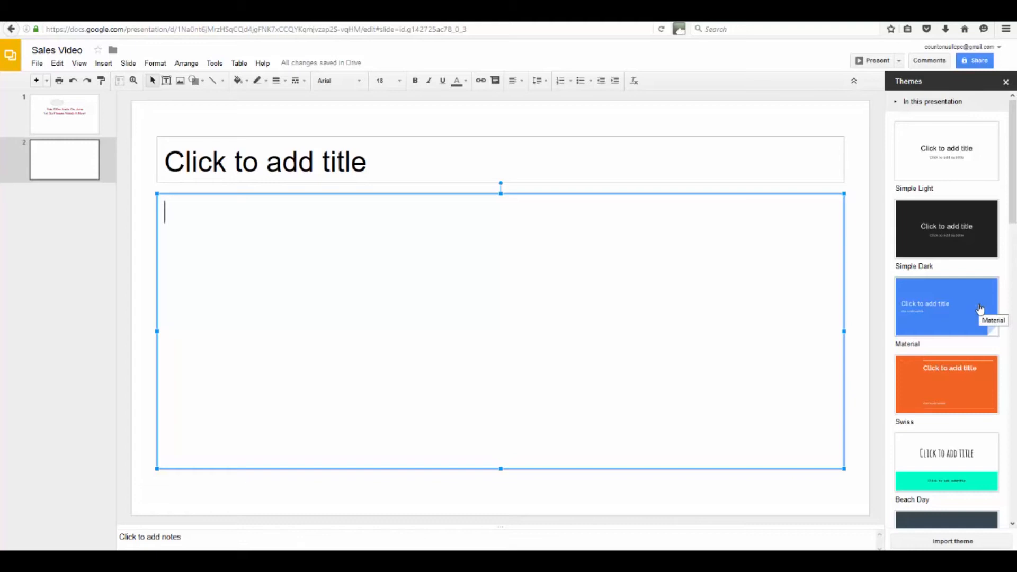
pyautogui.scroll(-3)
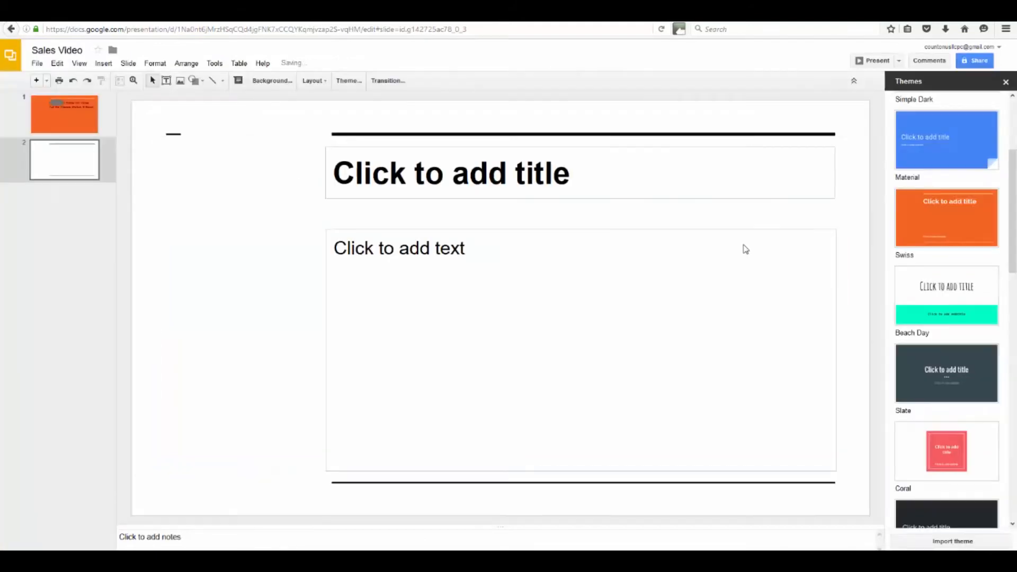
pyautogui.moveTo(379, 230)
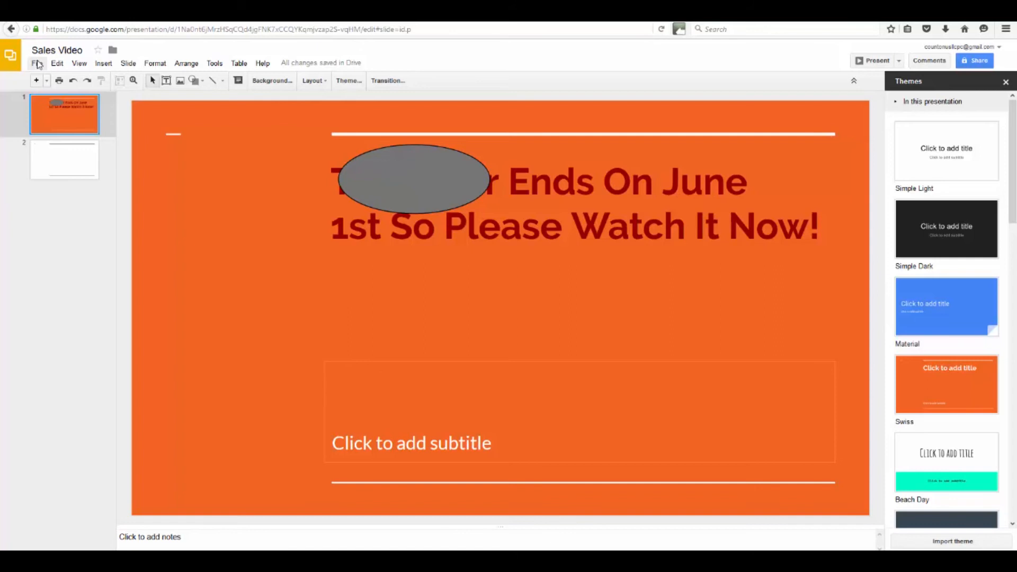
pyautogui.moveTo(428, 163)
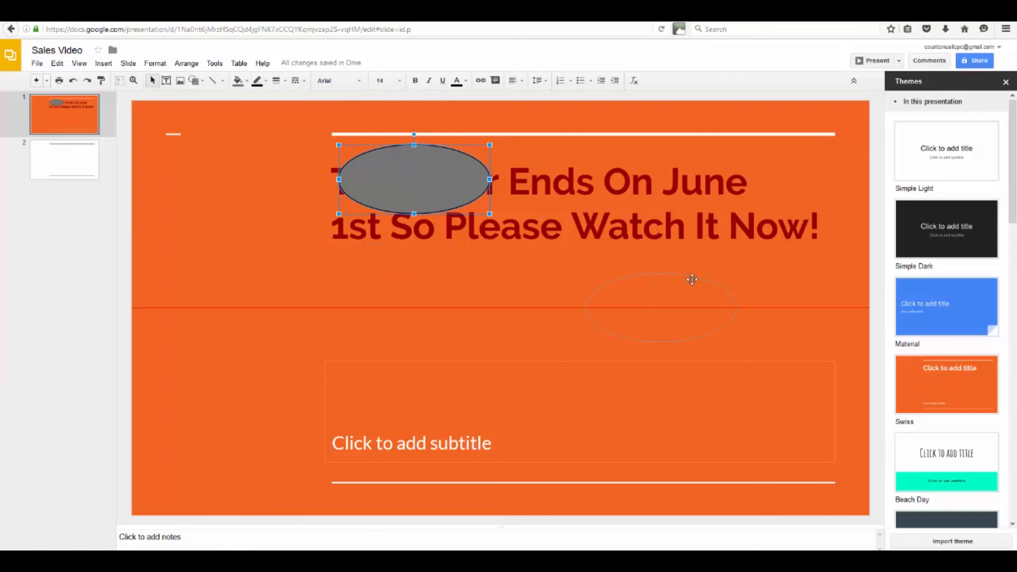
# Step: Drag the grey ellipse down so it sits below the offer title, between title and subtitle
pyautogui.moveTo(413, 180); pyautogui.dragTo(557, 301)
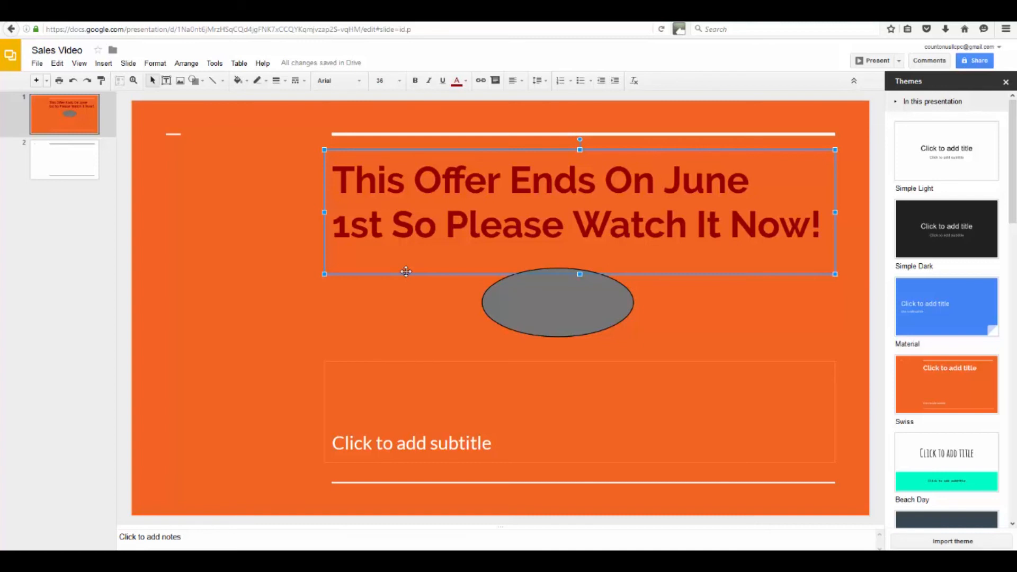
# Step: Switch to slide 2 via Slide > Next slide and the filmstrip thumbnail
pyautogui.click(127, 63)
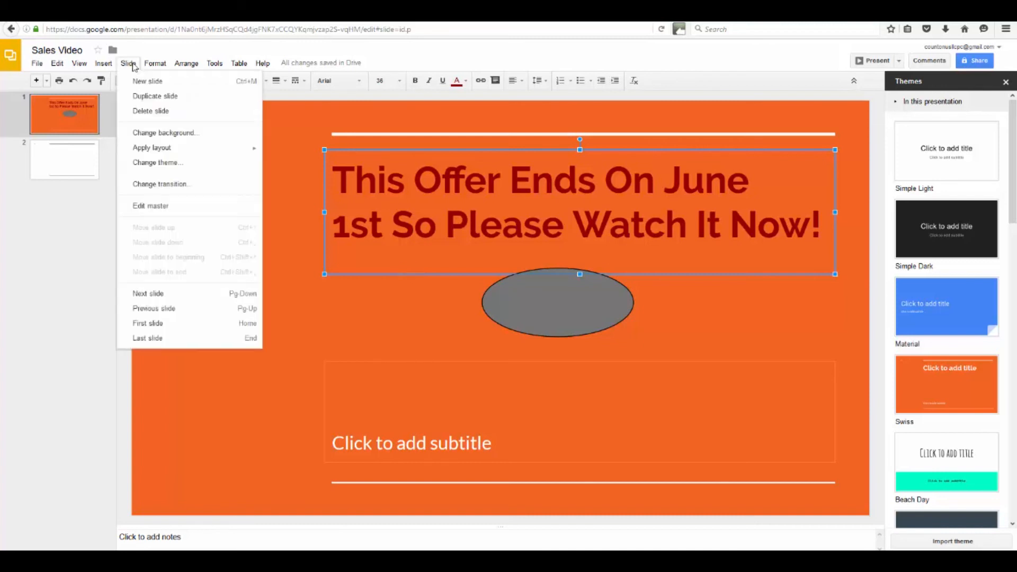
pyautogui.moveTo(147, 80)
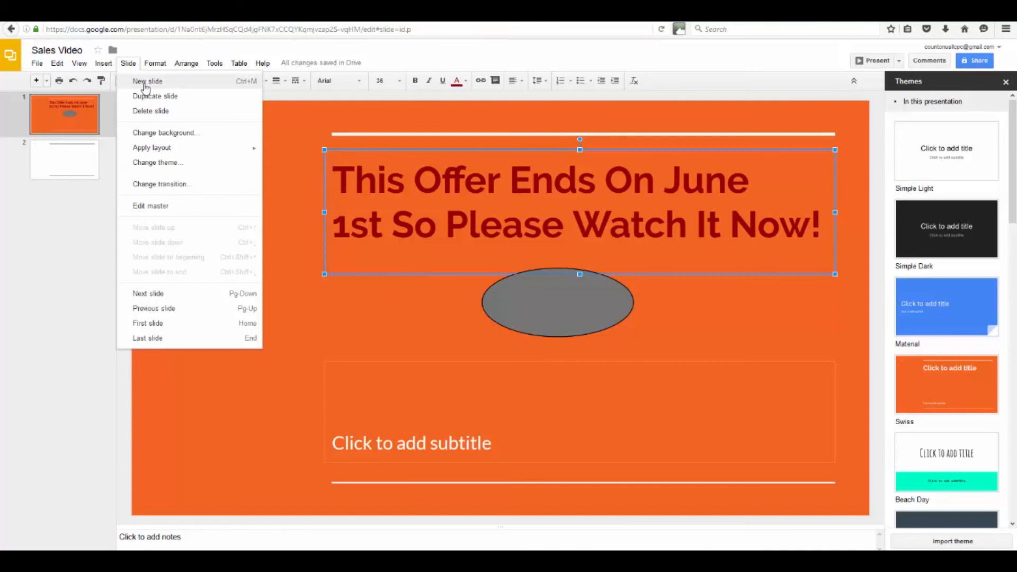
pyautogui.moveTo(148, 293)
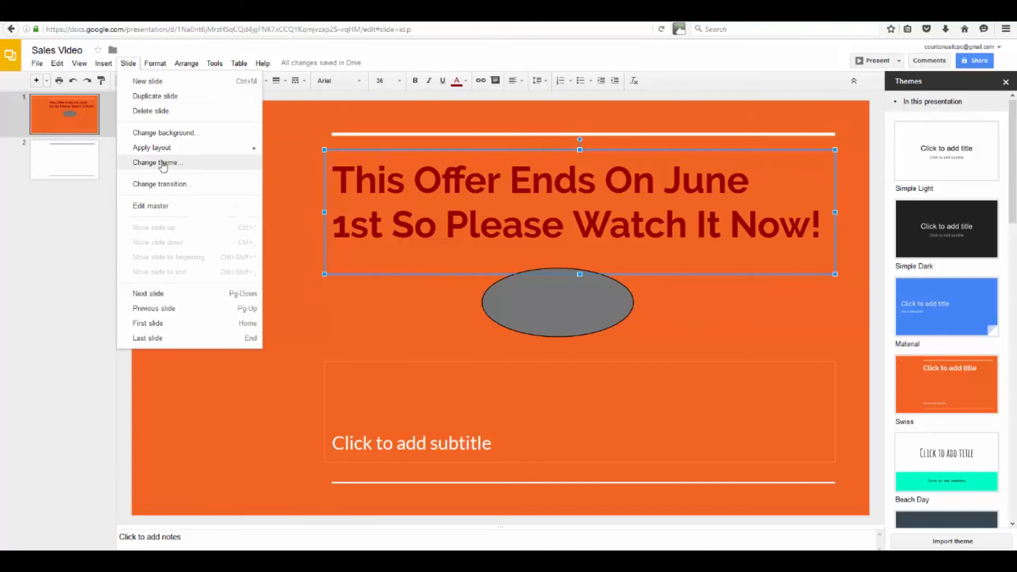
pyautogui.moveTo(148, 293)
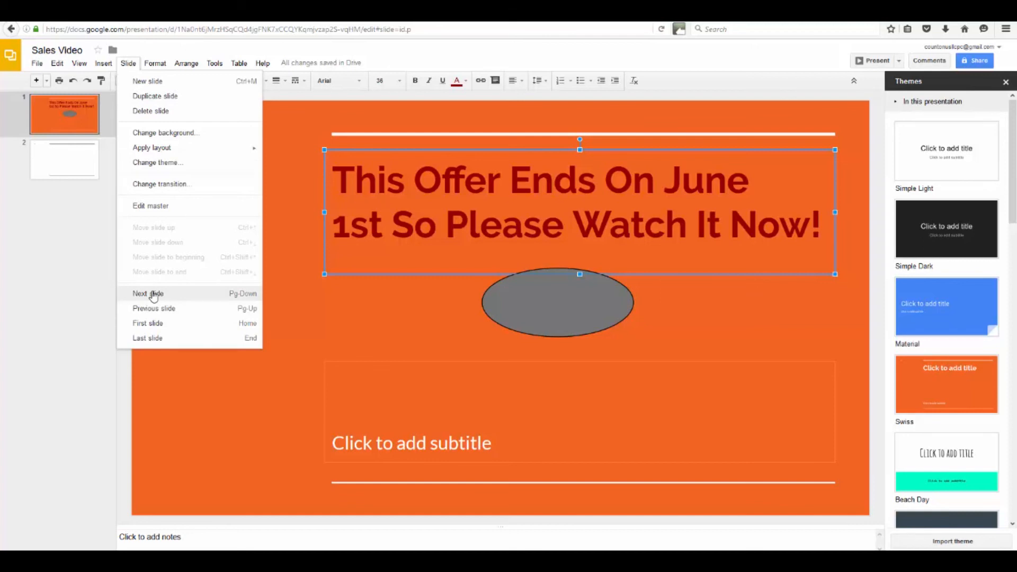
pyautogui.click(147, 293)
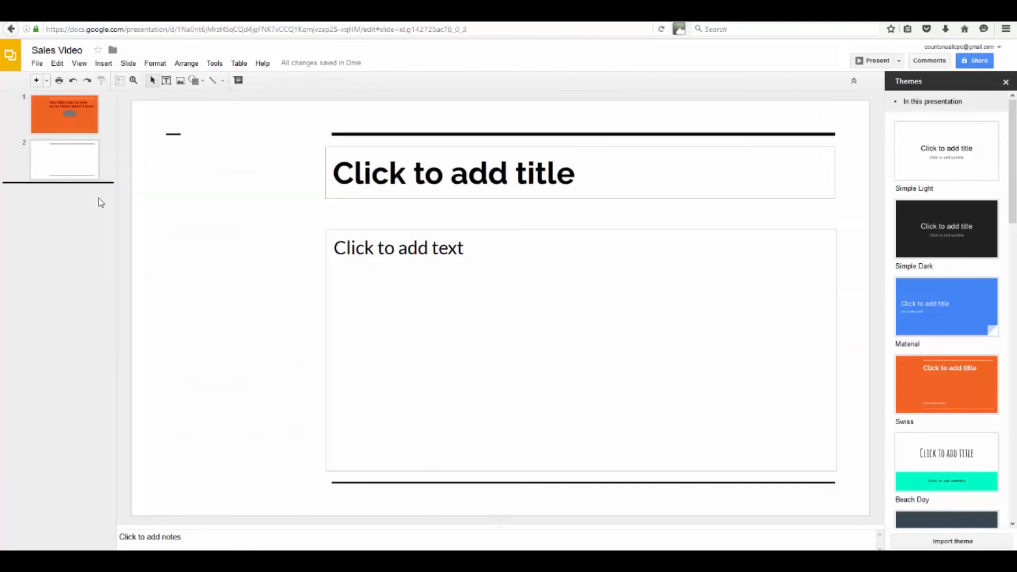
pyautogui.click(64, 159)
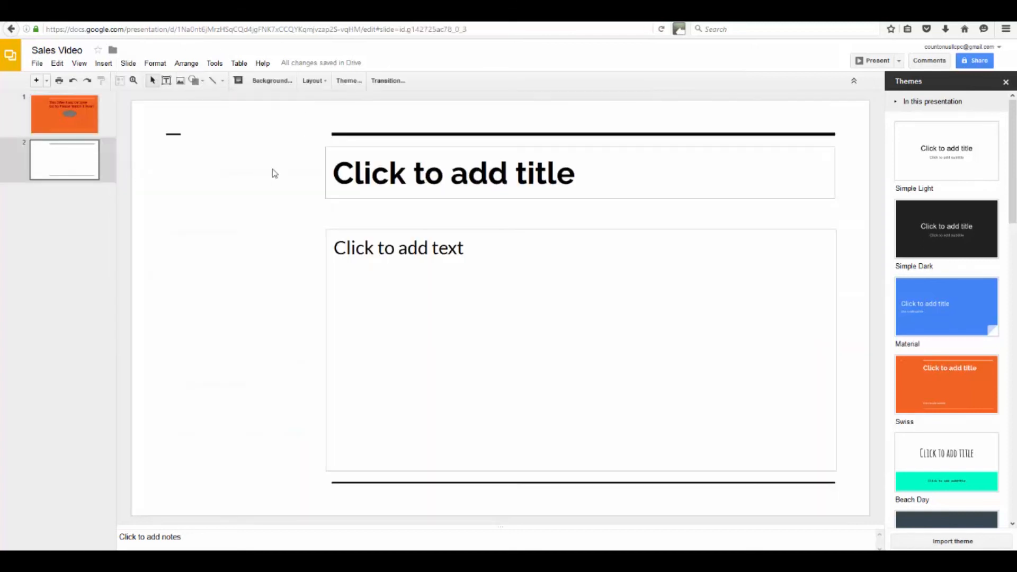